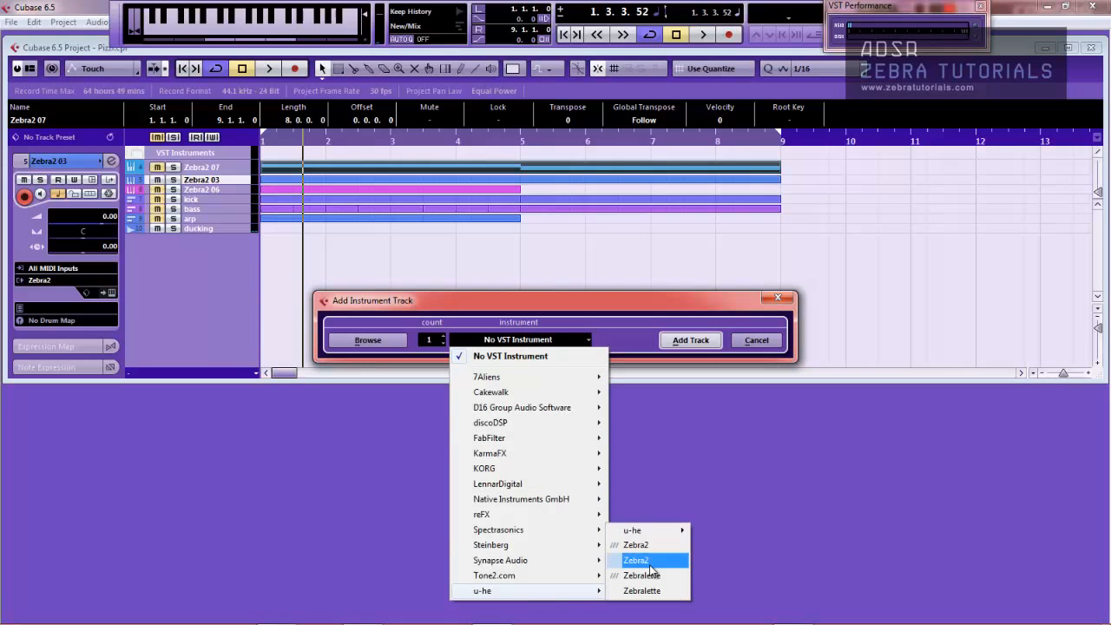
# Choose u-he Zebra2 as the new instrument track's plug-in and add the track
pyautogui.click(636, 559)
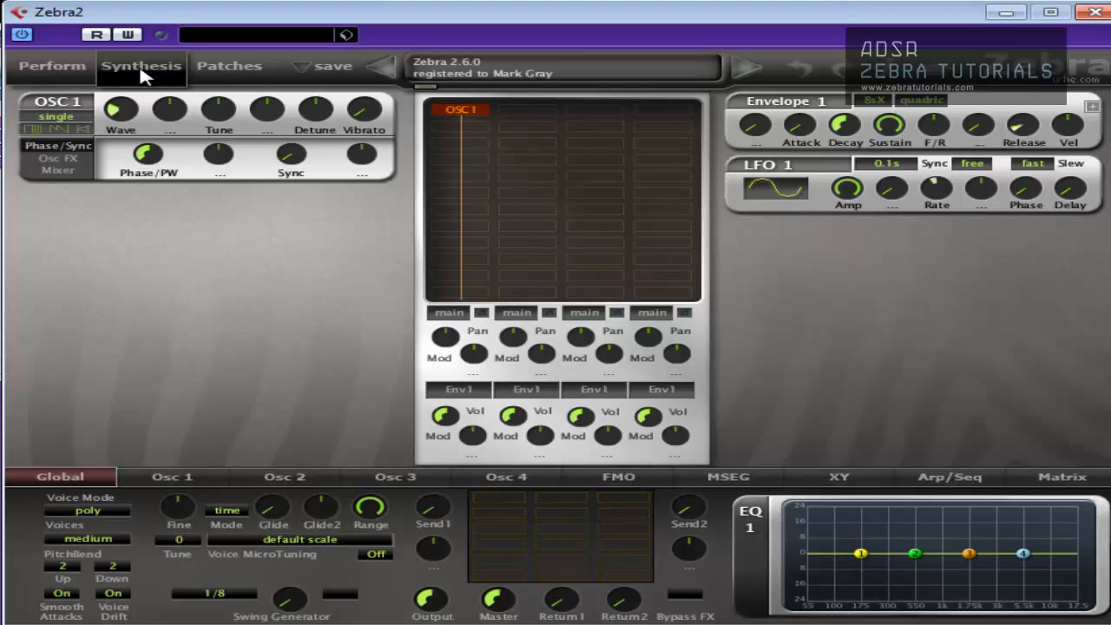
pyautogui.moveTo(486, 132)
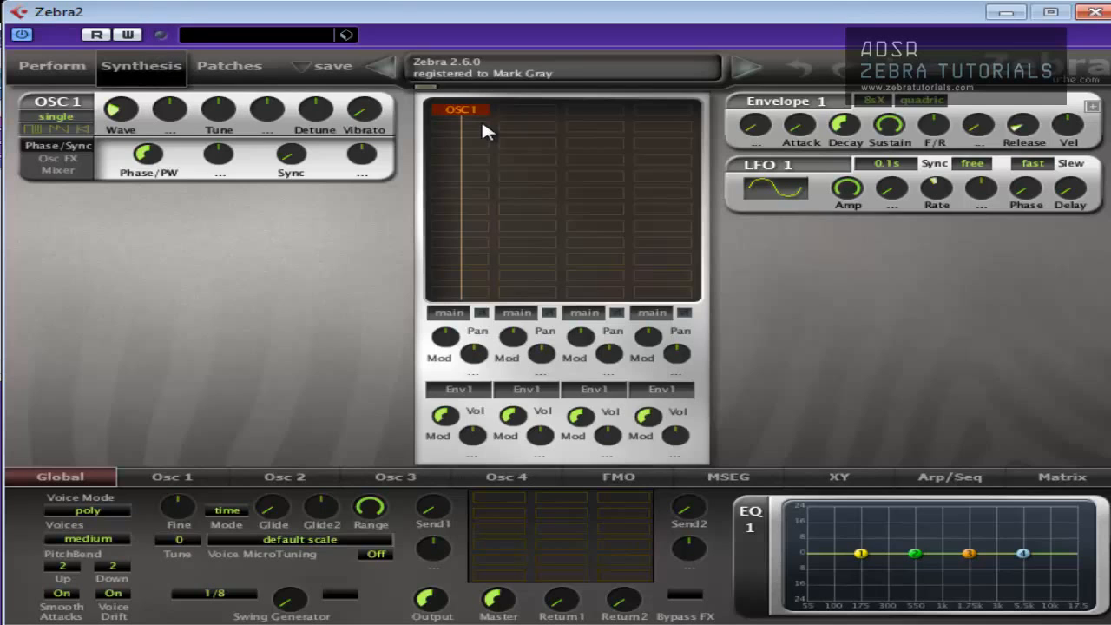
# Add OSC2 to the grid and set both oscillators to quad stacking mode
pyautogui.click(461, 125)
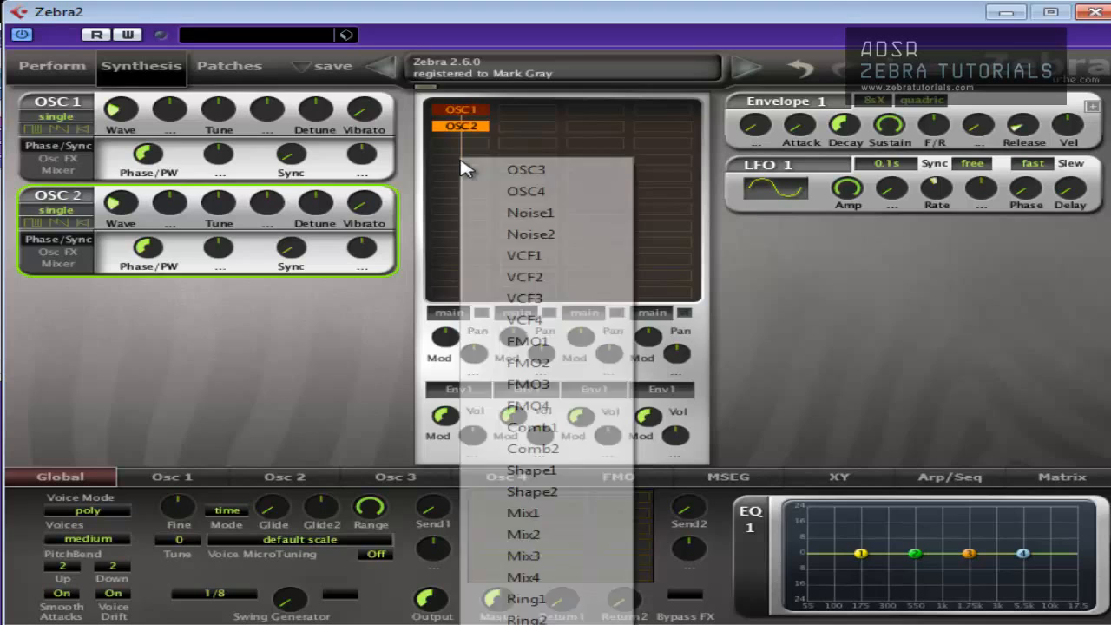
pyautogui.click(525, 255)
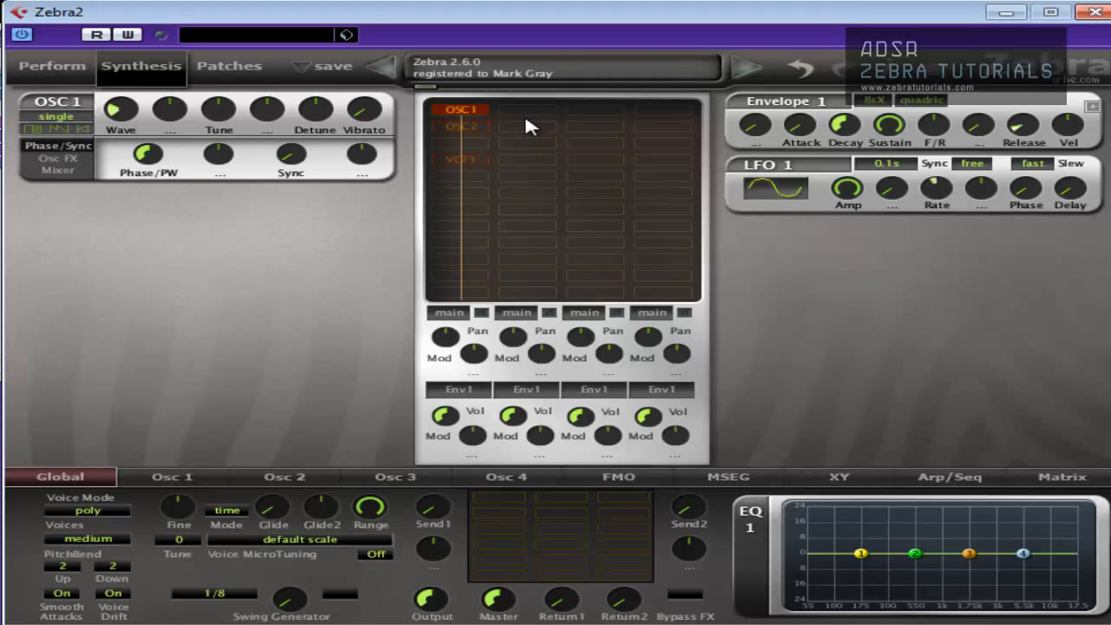
pyautogui.click(56, 114)
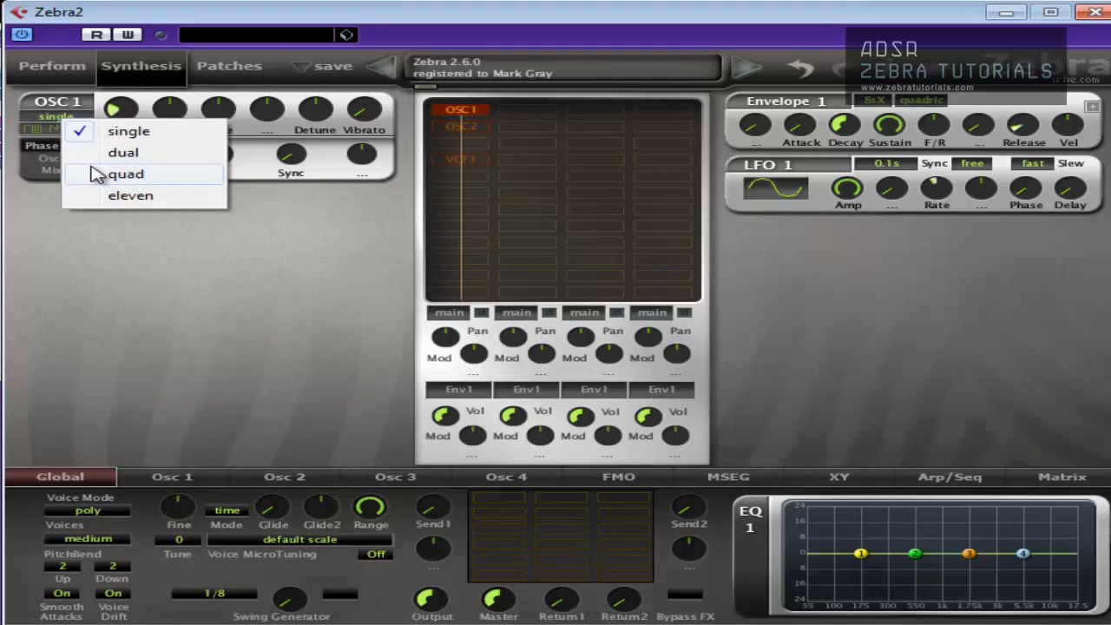
pyautogui.click(125, 173)
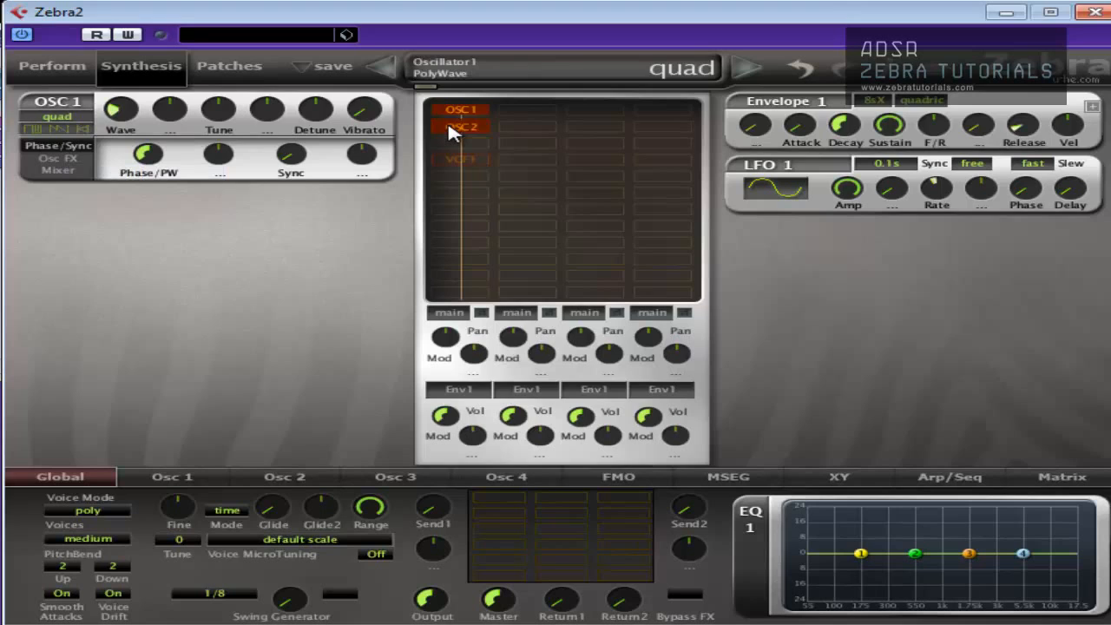
pyautogui.click(56, 210)
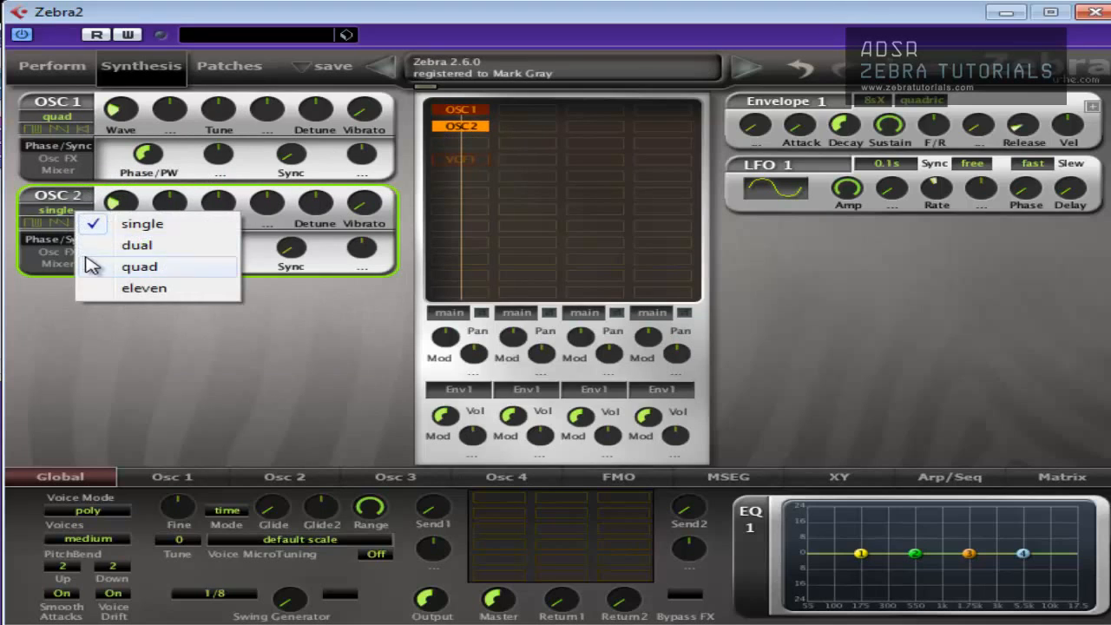
pyautogui.click(139, 267)
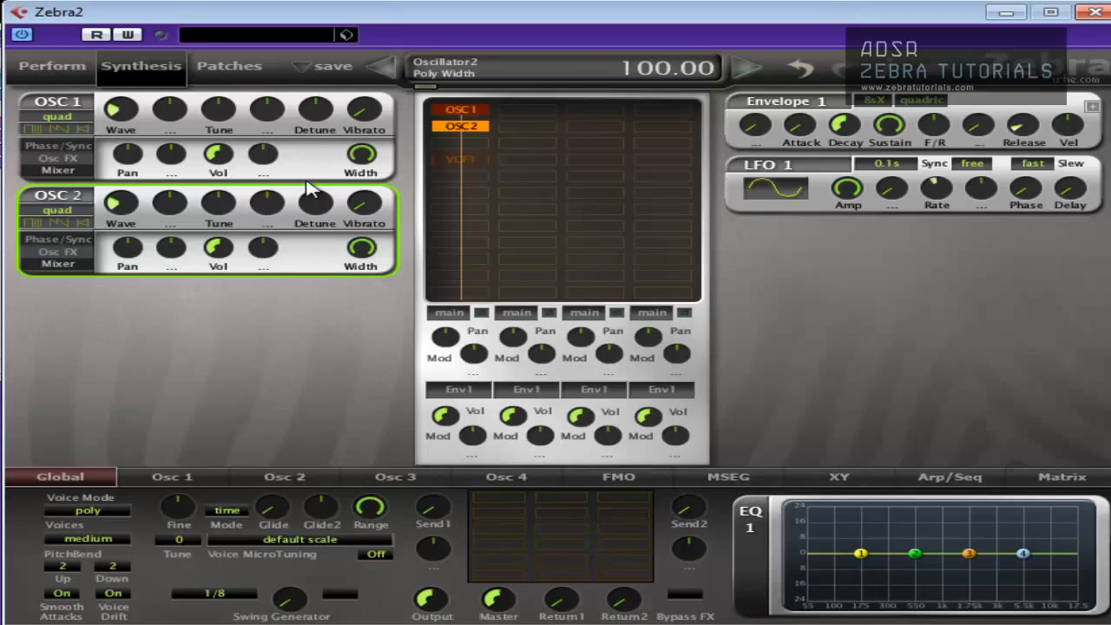
pyautogui.moveTo(309, 191)
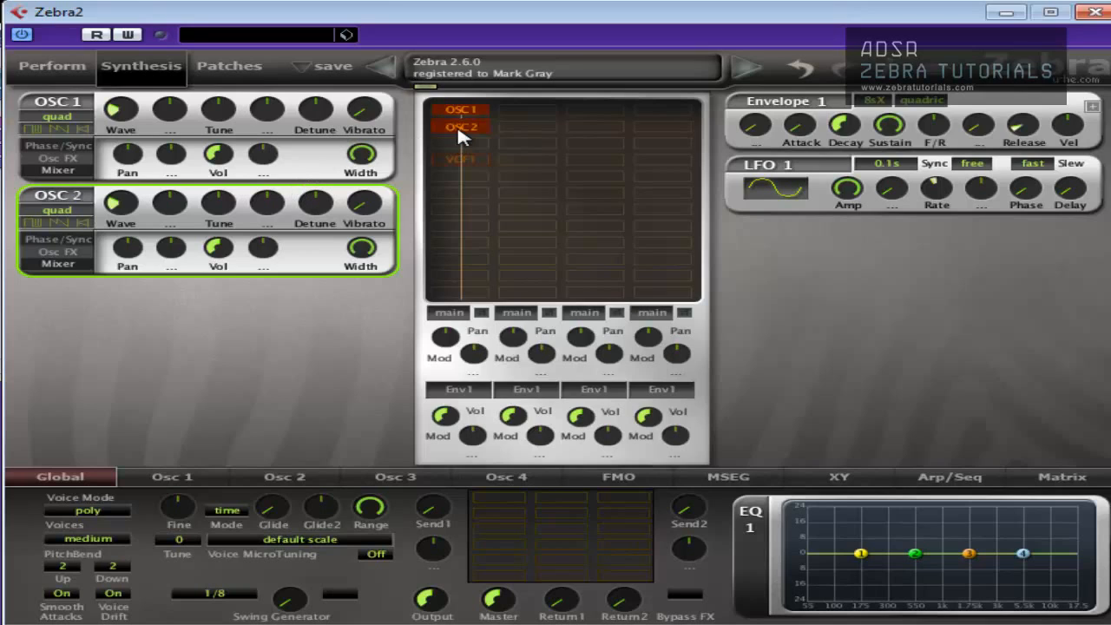
# Detune oscillator 2 to about 6.50
pyautogui.click(462, 127)
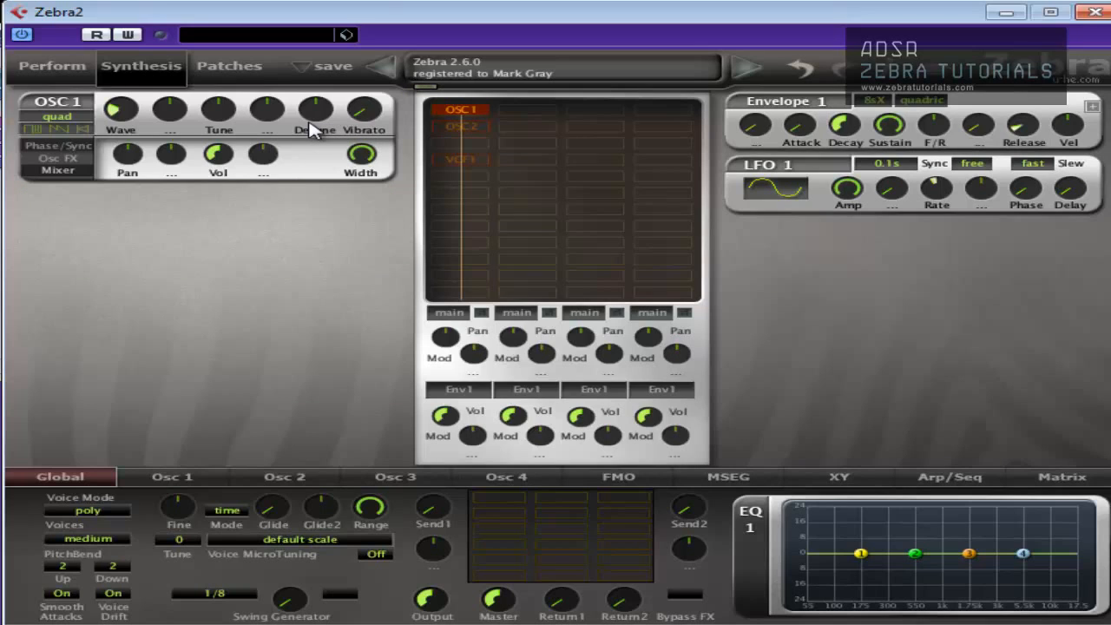
pyautogui.moveTo(368, 129)
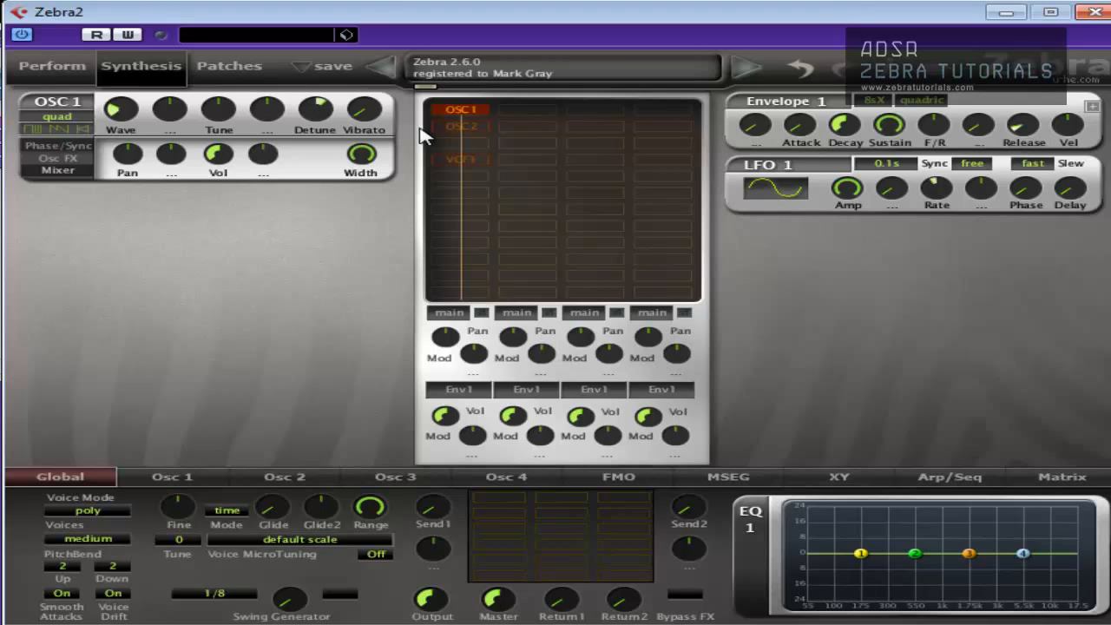
pyautogui.click(461, 125)
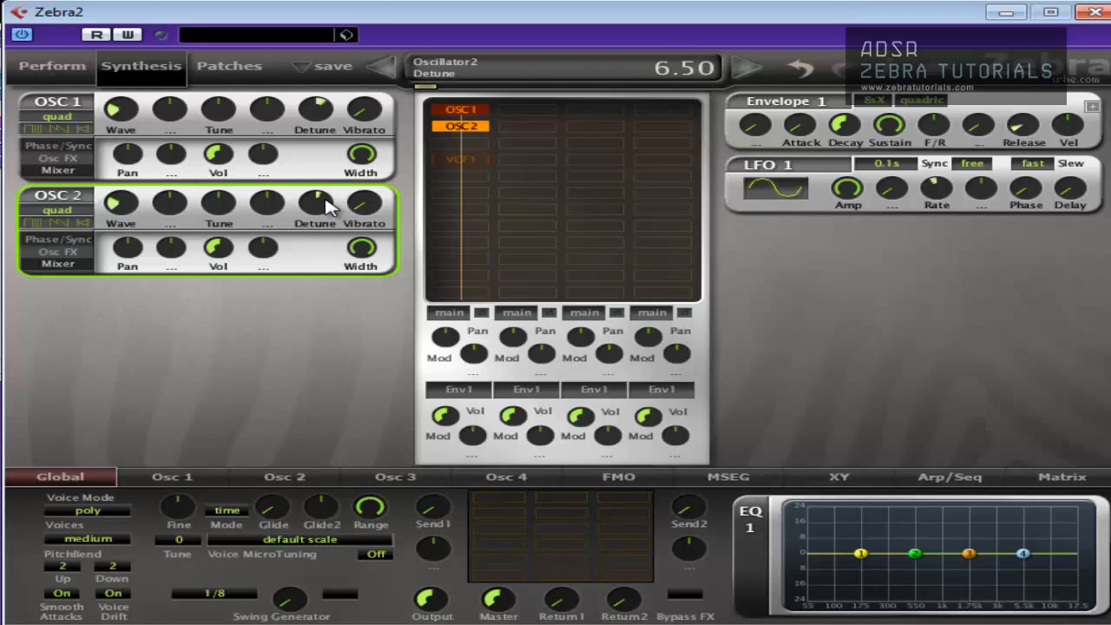
pyautogui.moveTo(316, 201); pyautogui.dragTo(316, 182)
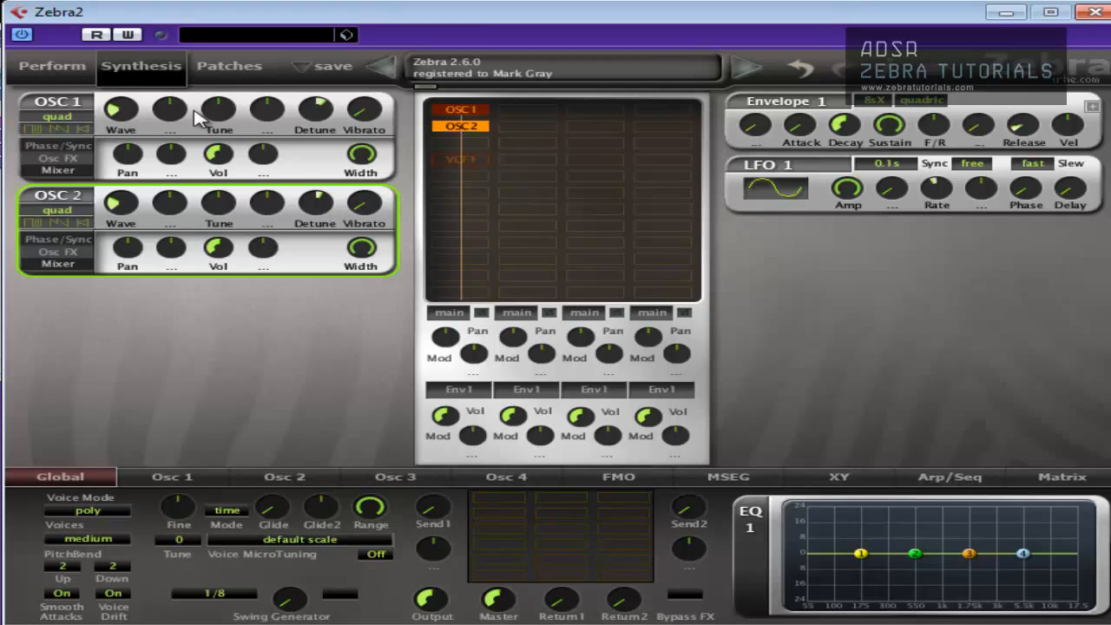
pyautogui.moveTo(177, 477)
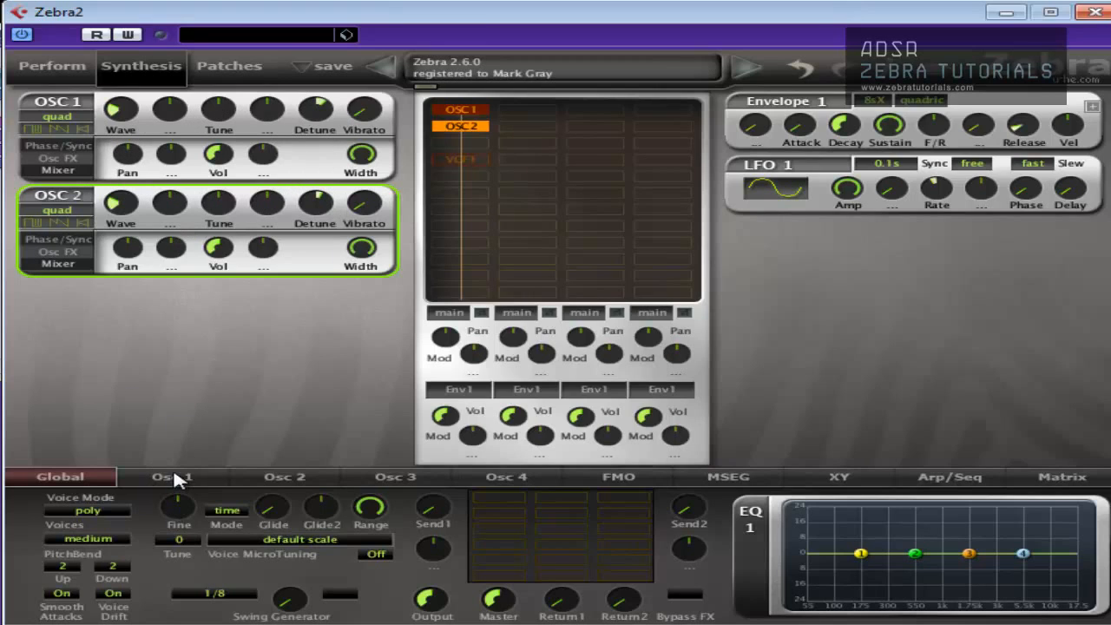
# Load a waveform from the Factory OSCs presets into oscillator 2
pyautogui.click(285, 476)
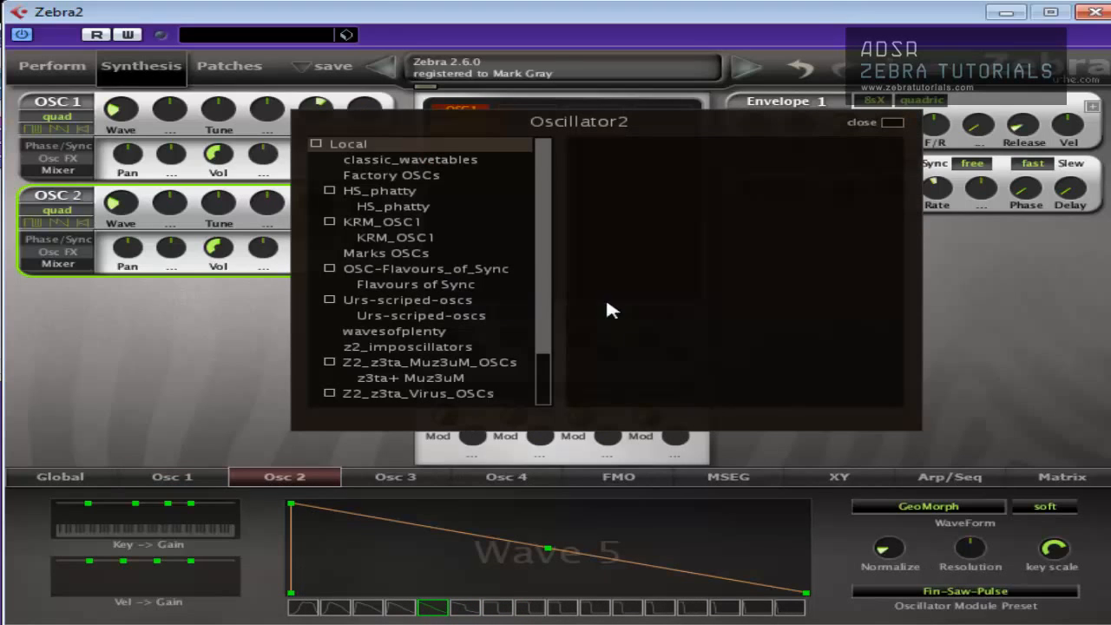
pyautogui.click(393, 173)
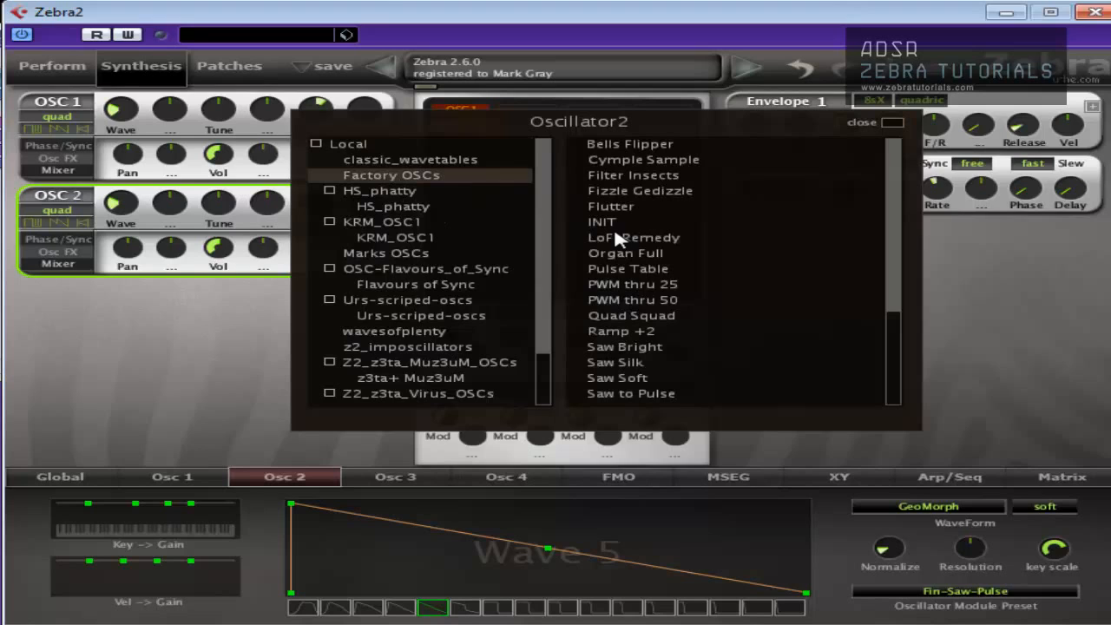
pyautogui.click(906, 122)
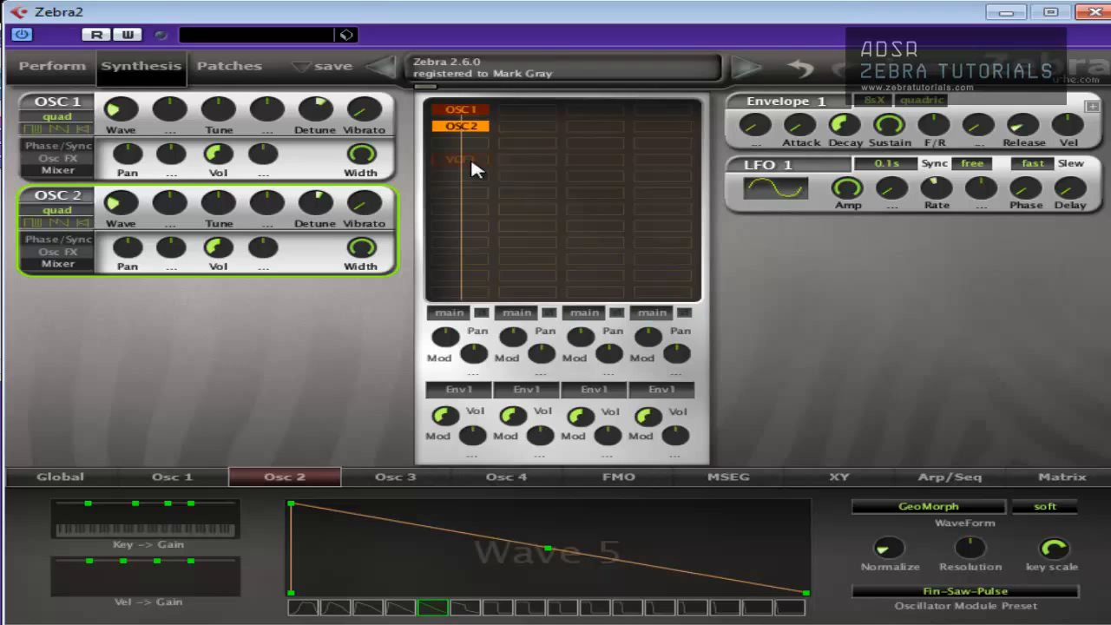
pyautogui.moveTo(799, 118)
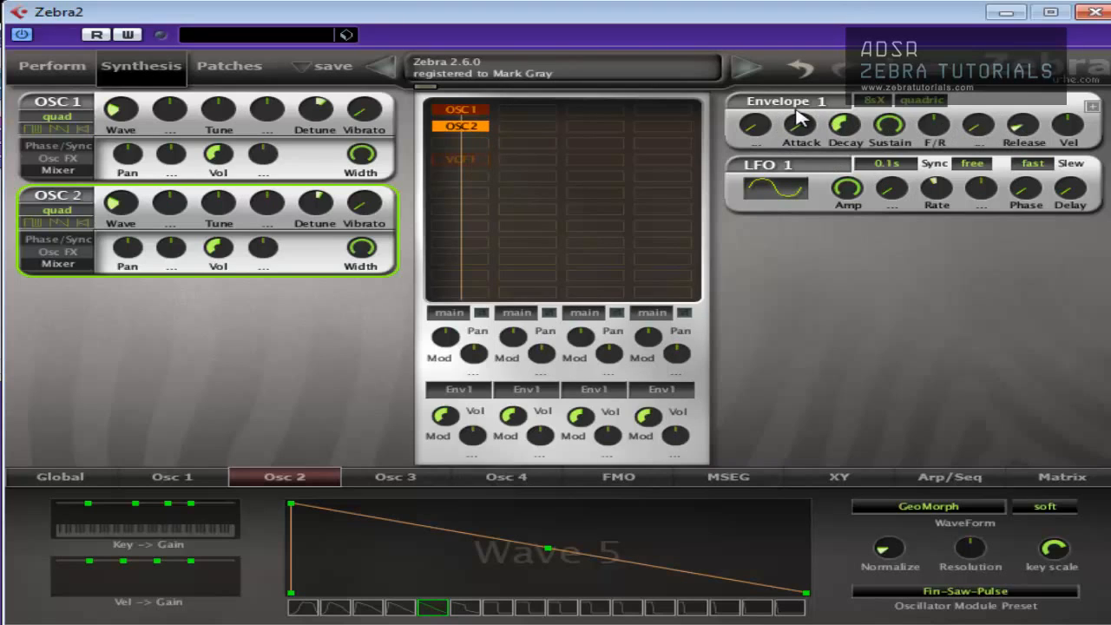
pyautogui.moveTo(976, 125)
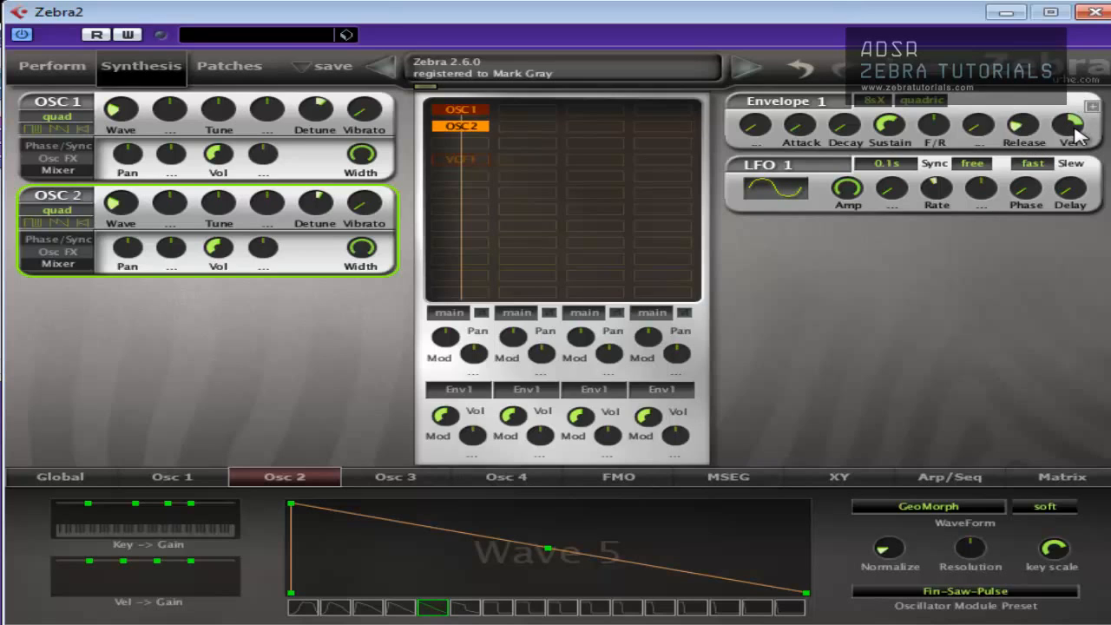
# Add a VCF1 filter after the oscillators in LP Vintage2 mode with Lfo1 modulating cutoff
pyautogui.click(462, 159)
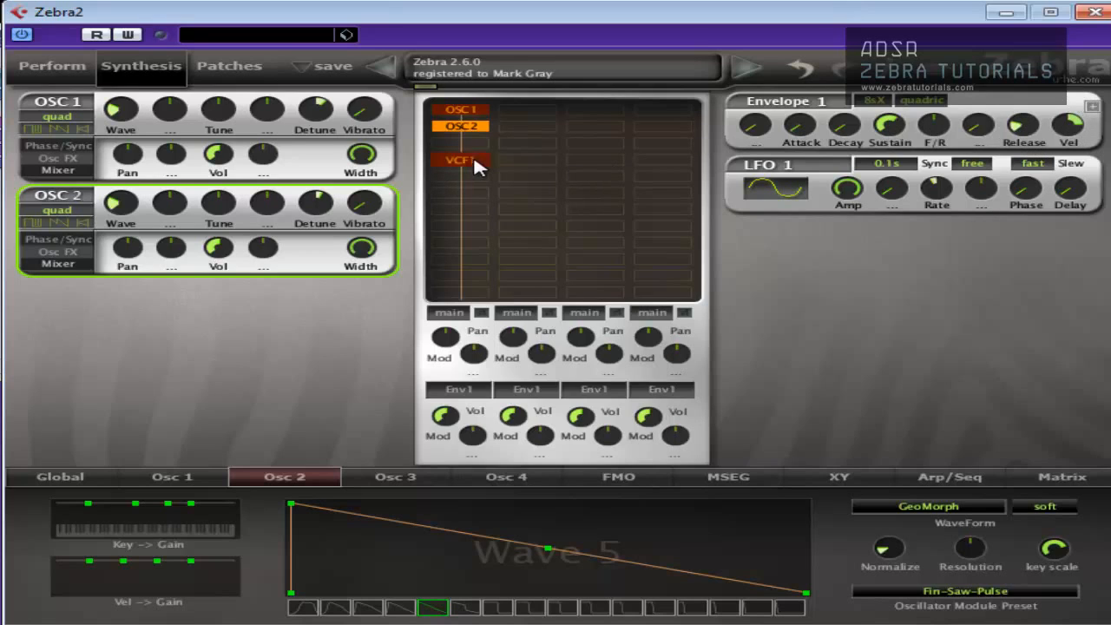
pyautogui.click(462, 160)
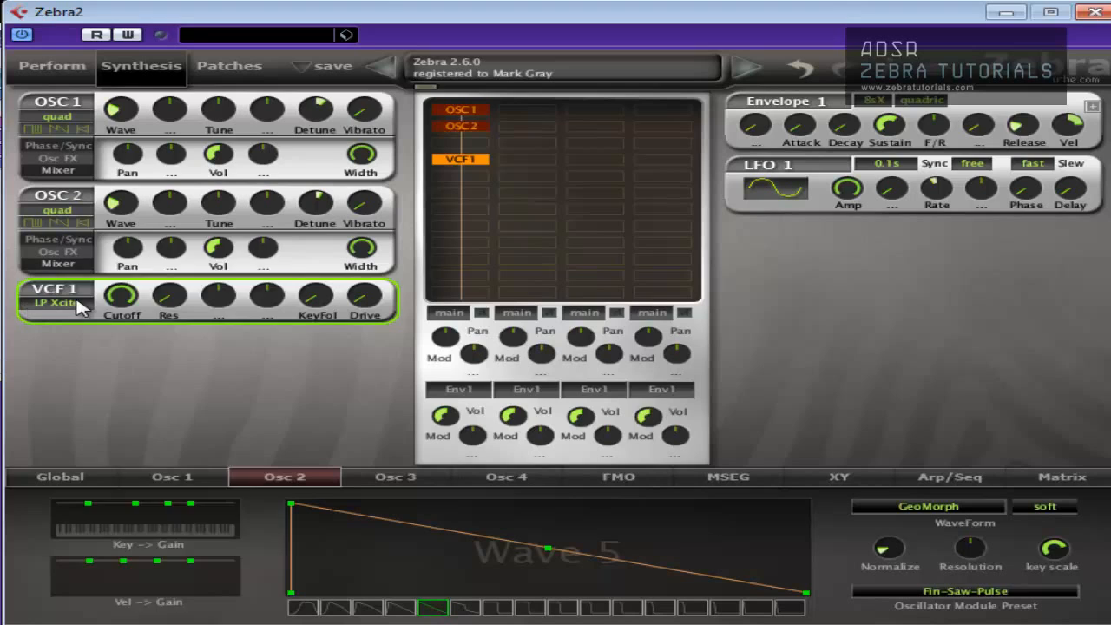
pyautogui.click(56, 303)
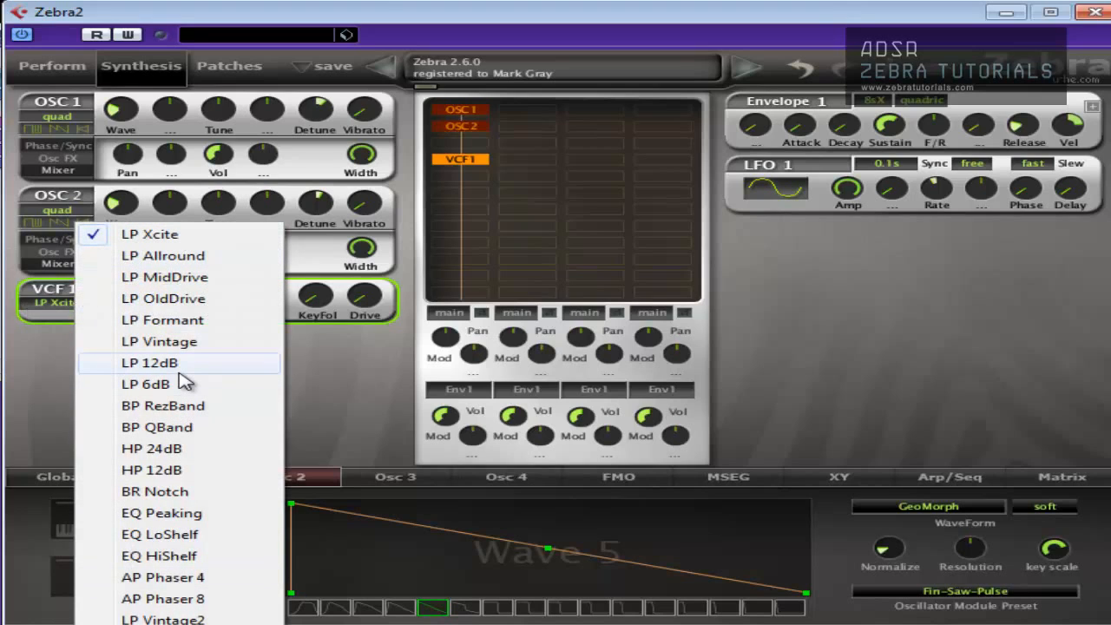
pyautogui.moveTo(174, 599)
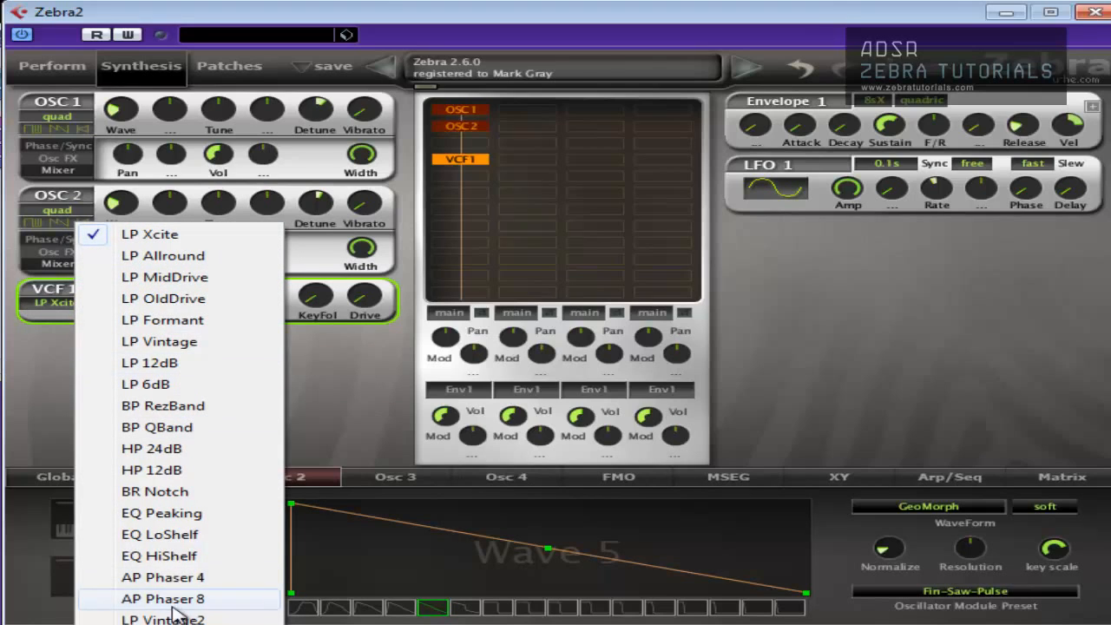
pyautogui.click(163, 618)
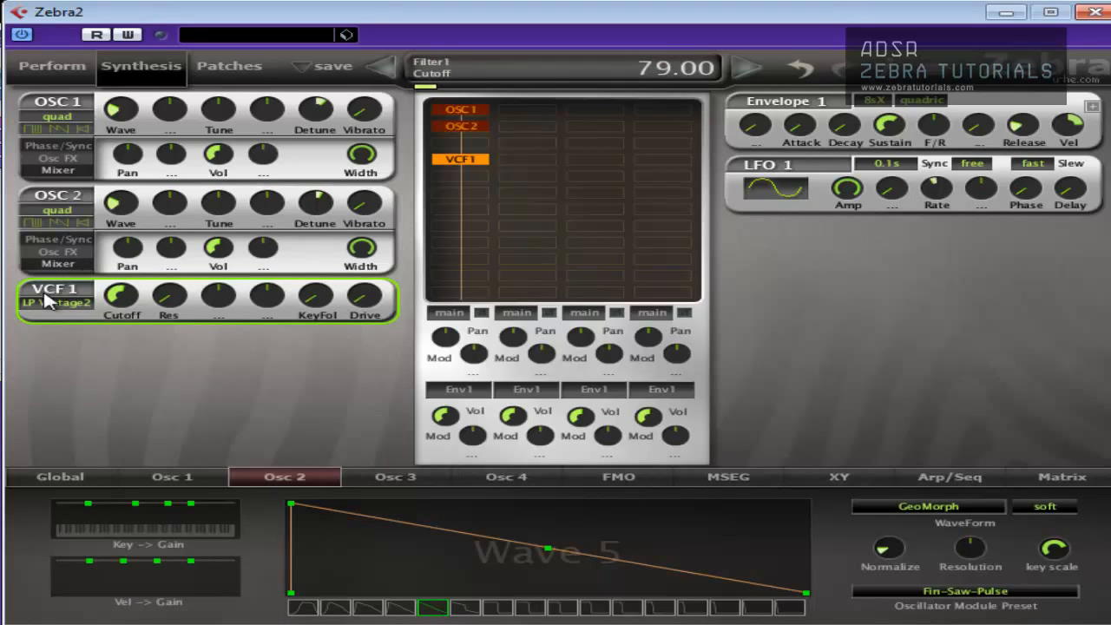
pyautogui.moveTo(199, 309)
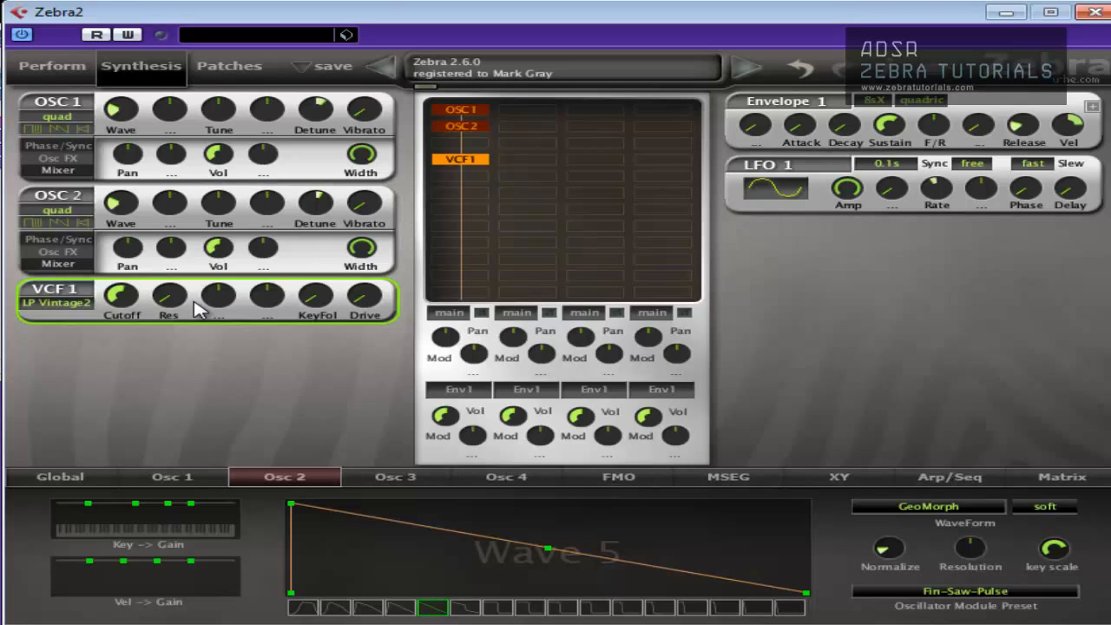
pyautogui.moveTo(191, 319)
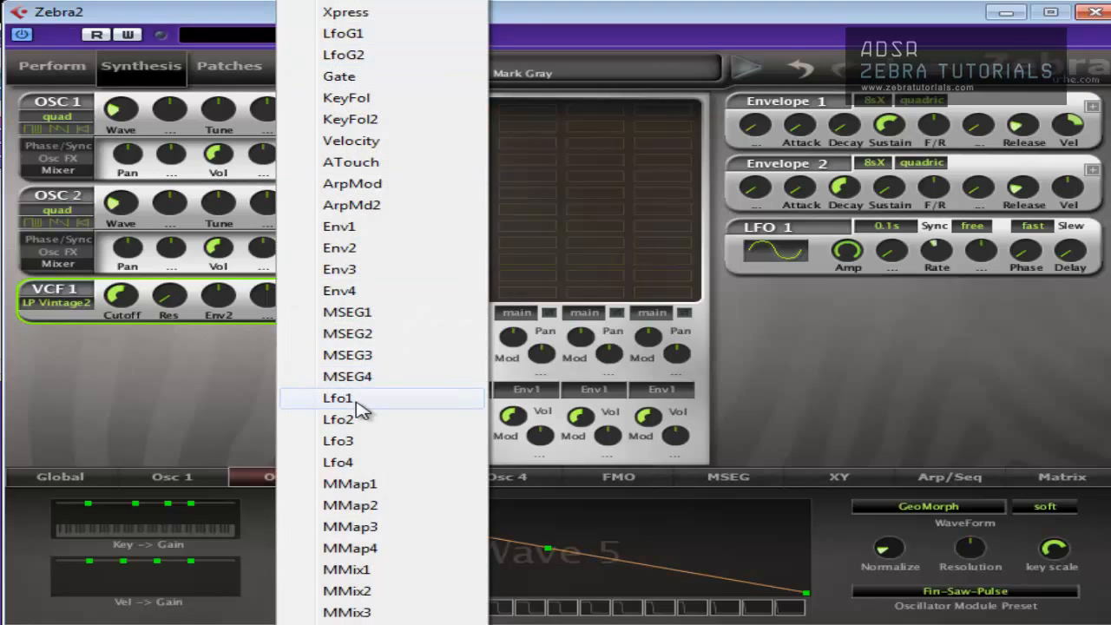
pyautogui.click(337, 397)
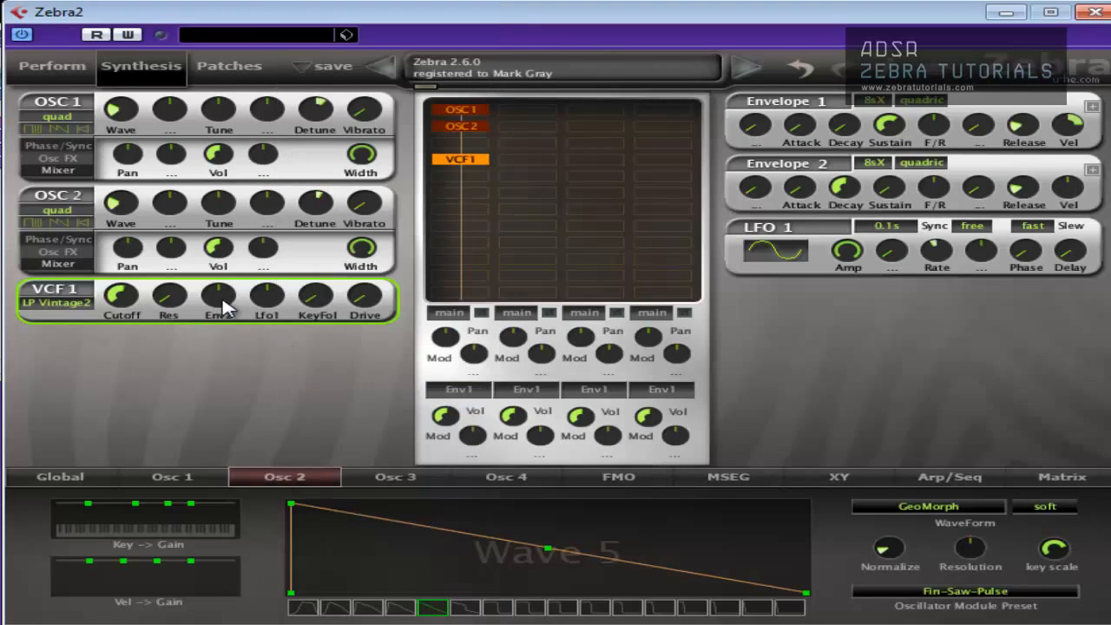
pyautogui.moveTo(887, 205)
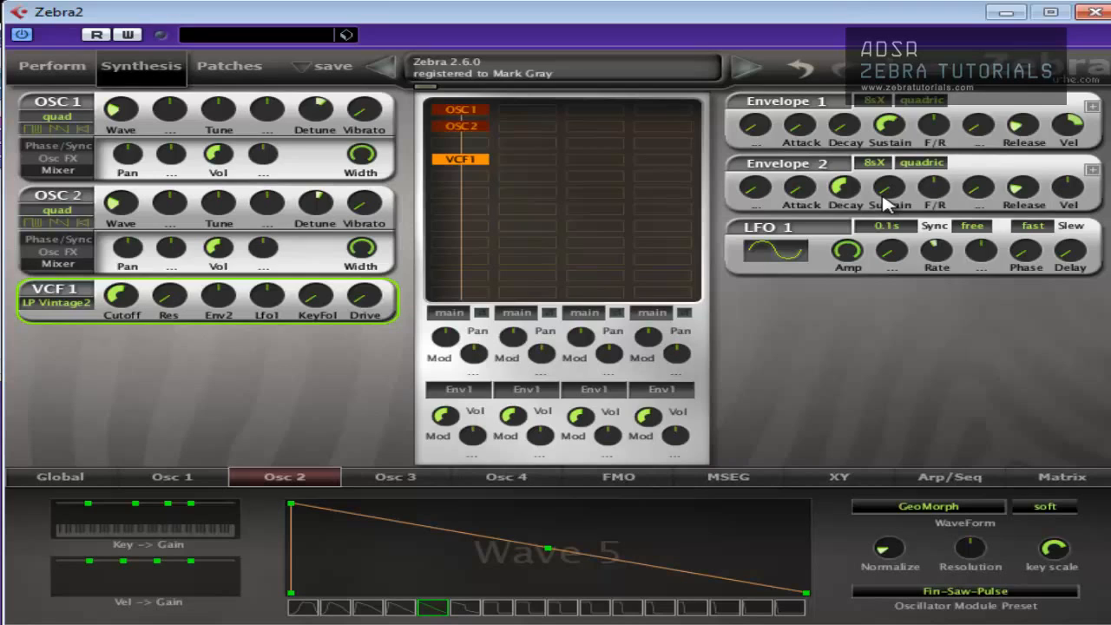
pyautogui.moveTo(854, 191)
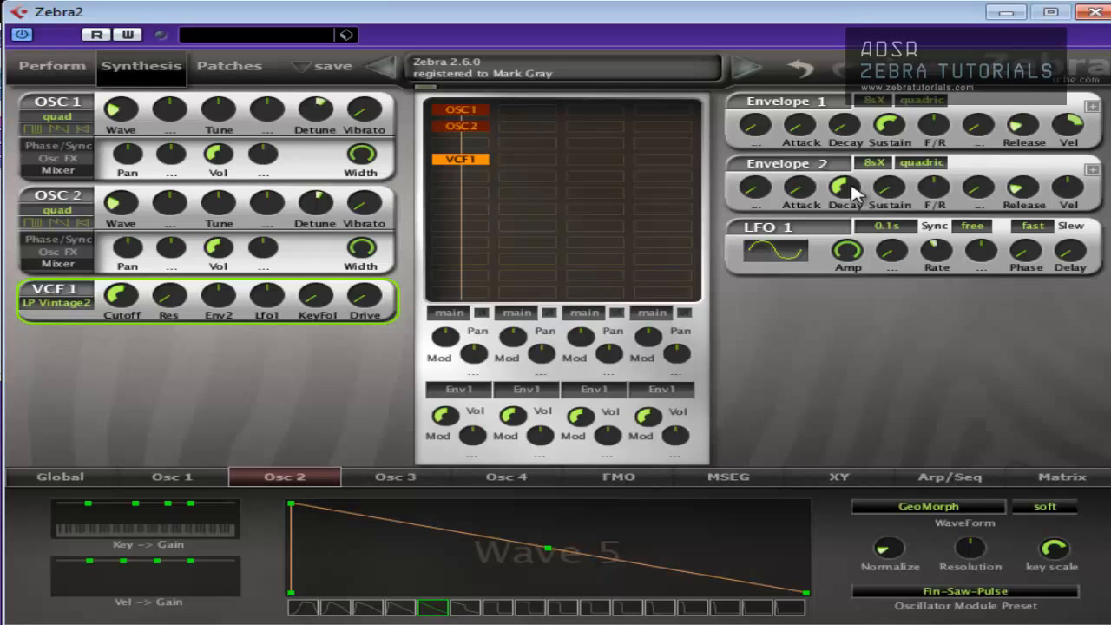
pyautogui.moveTo(847, 198)
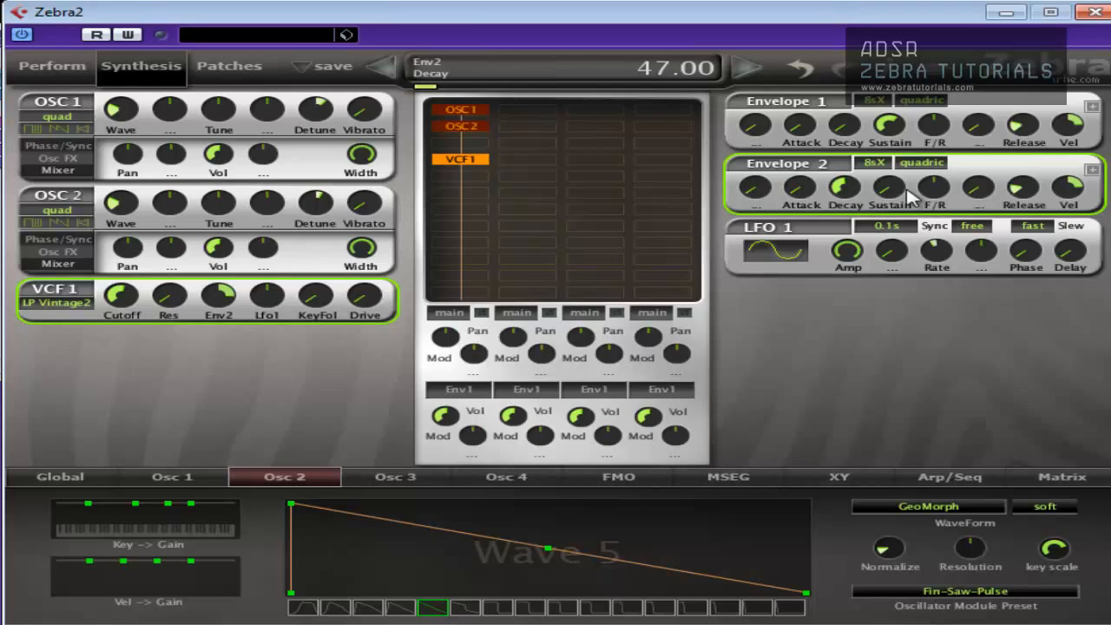
pyautogui.moveTo(899, 198)
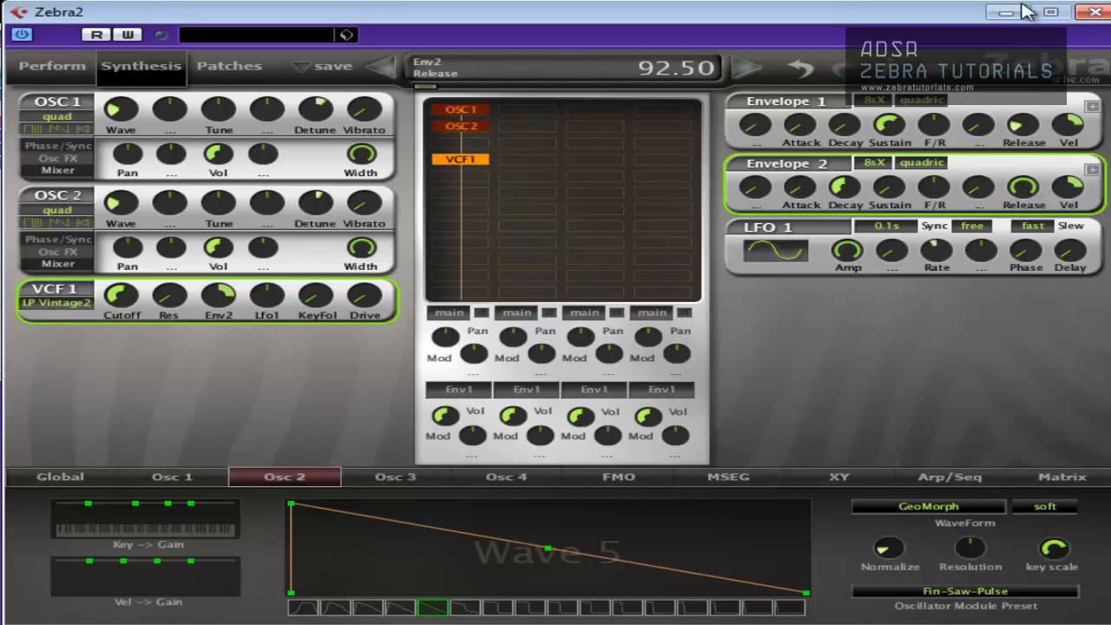
# Set envelope 2 decay to about 47 and release to about 92.5
pyautogui.moveTo(889, 190); pyautogui.dragTo(886, 193)
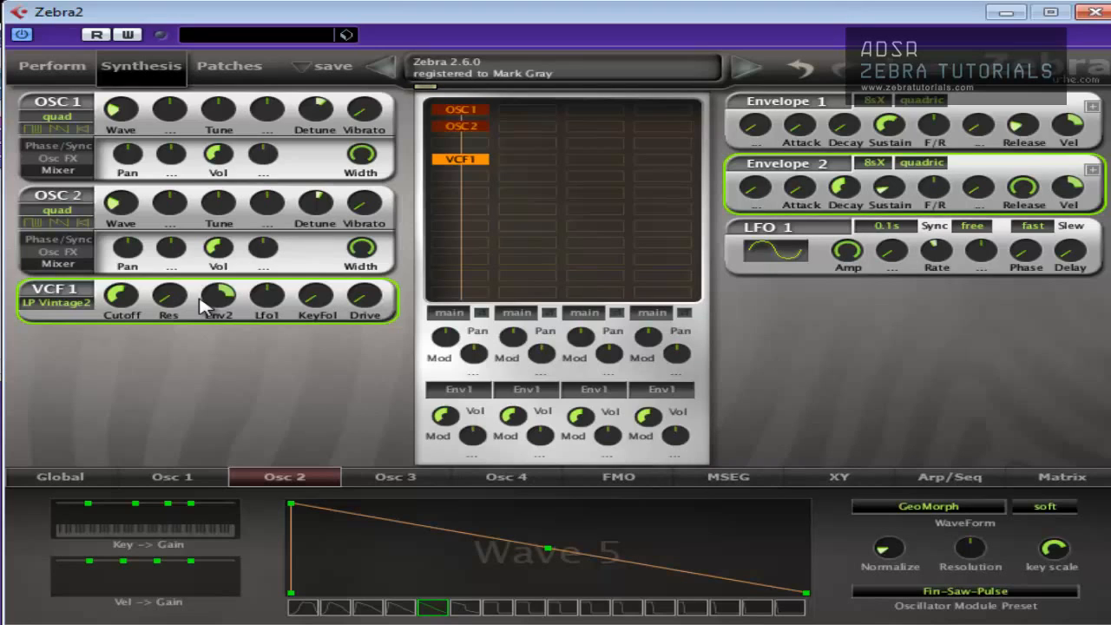
pyautogui.moveTo(753, 128)
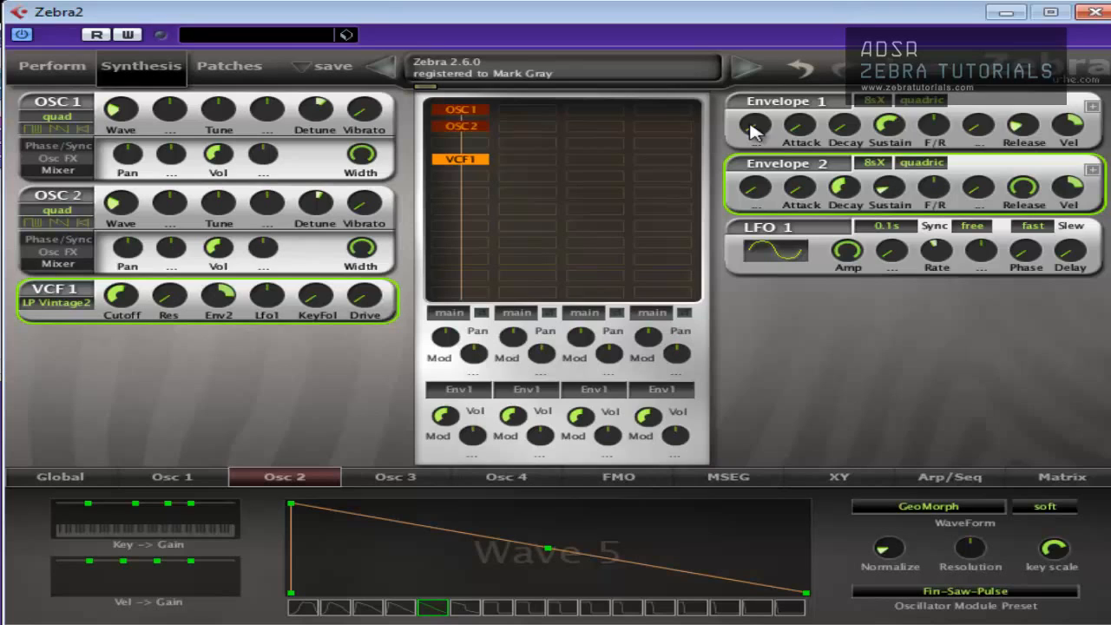
pyautogui.moveTo(808, 136)
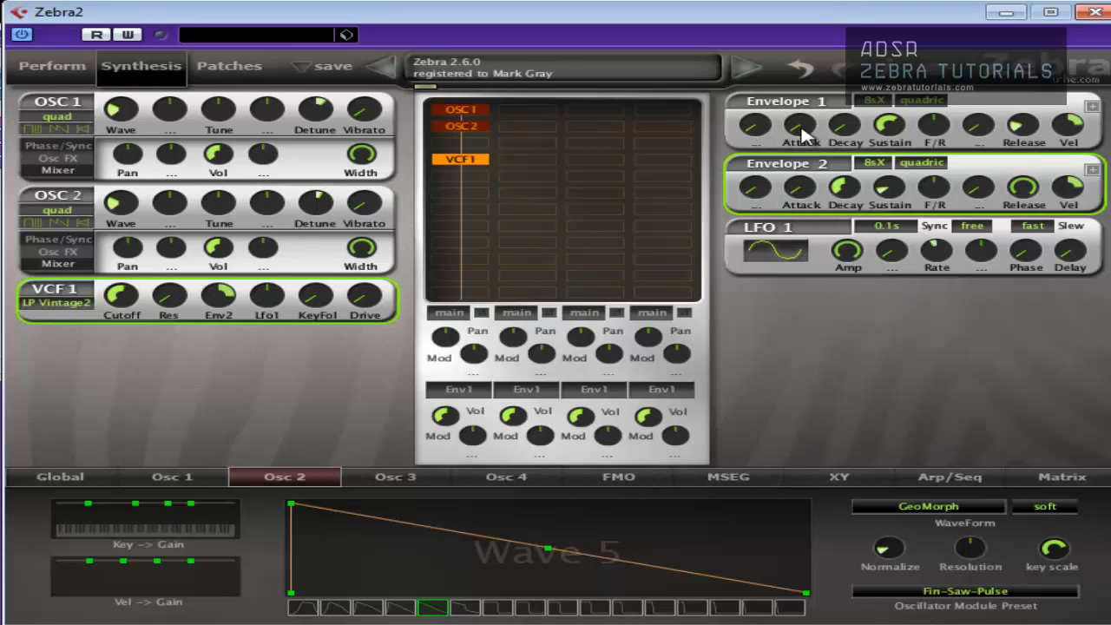
pyautogui.moveTo(798, 155)
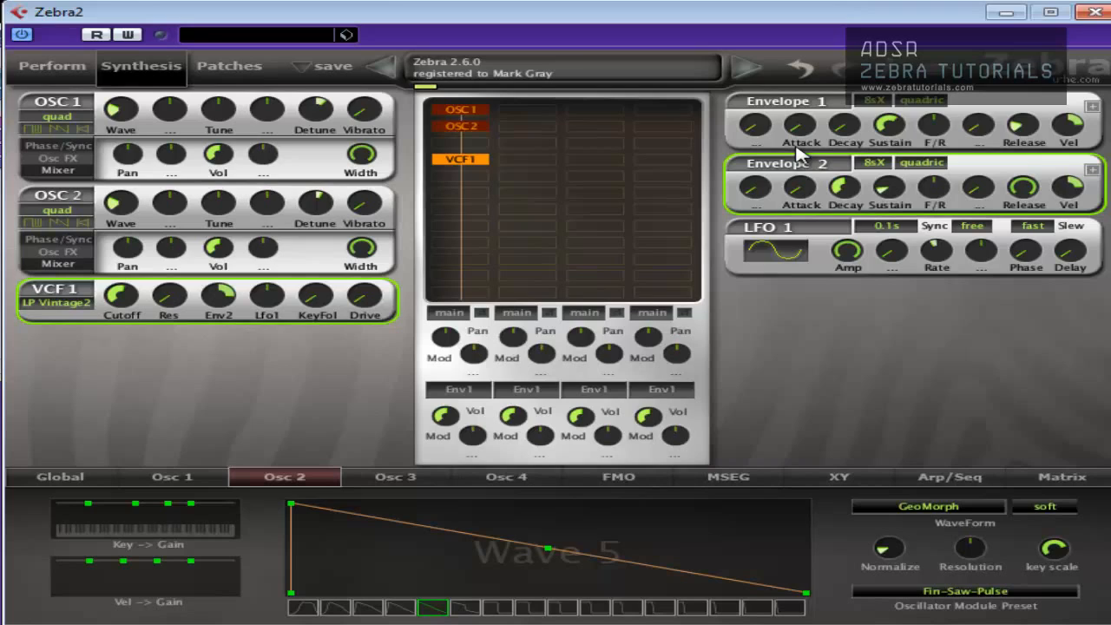
pyautogui.moveTo(877, 147)
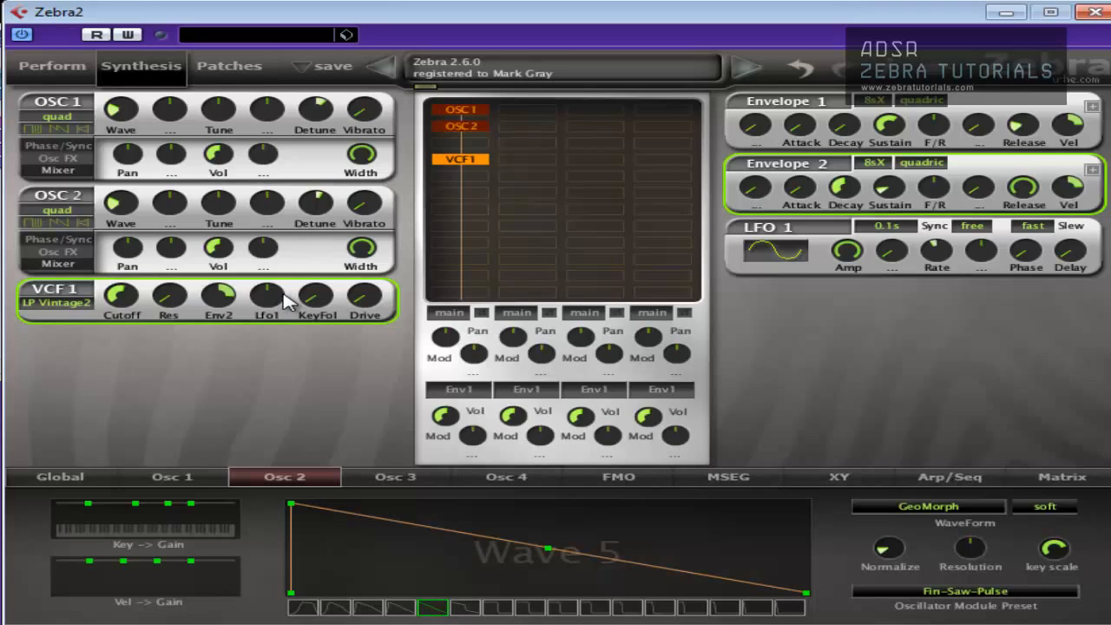
pyautogui.moveTo(252, 299)
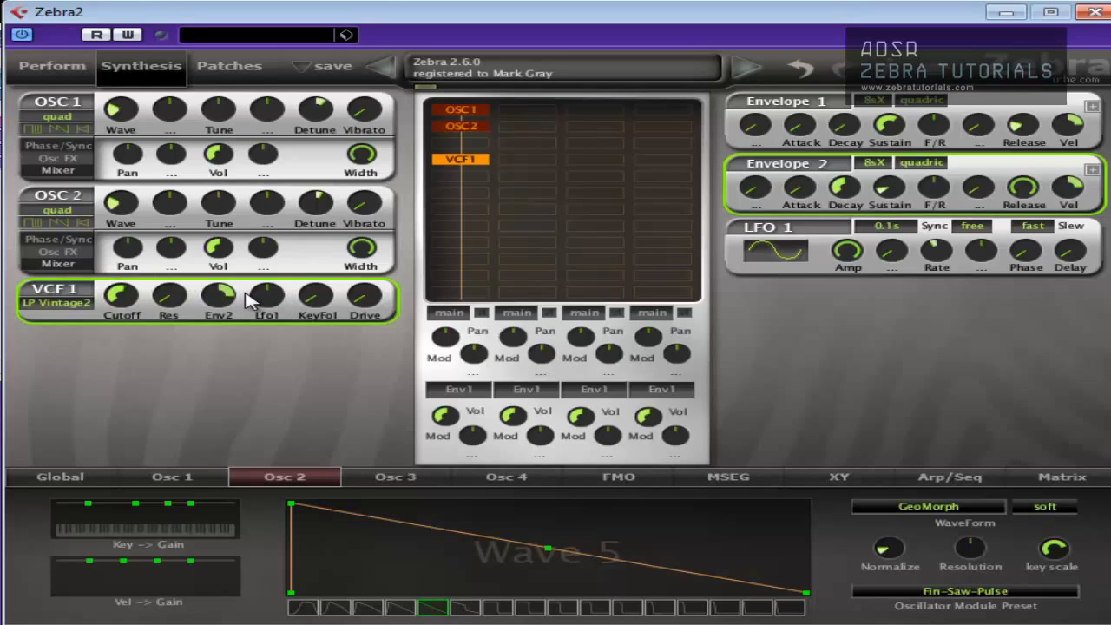
pyautogui.moveTo(931, 297)
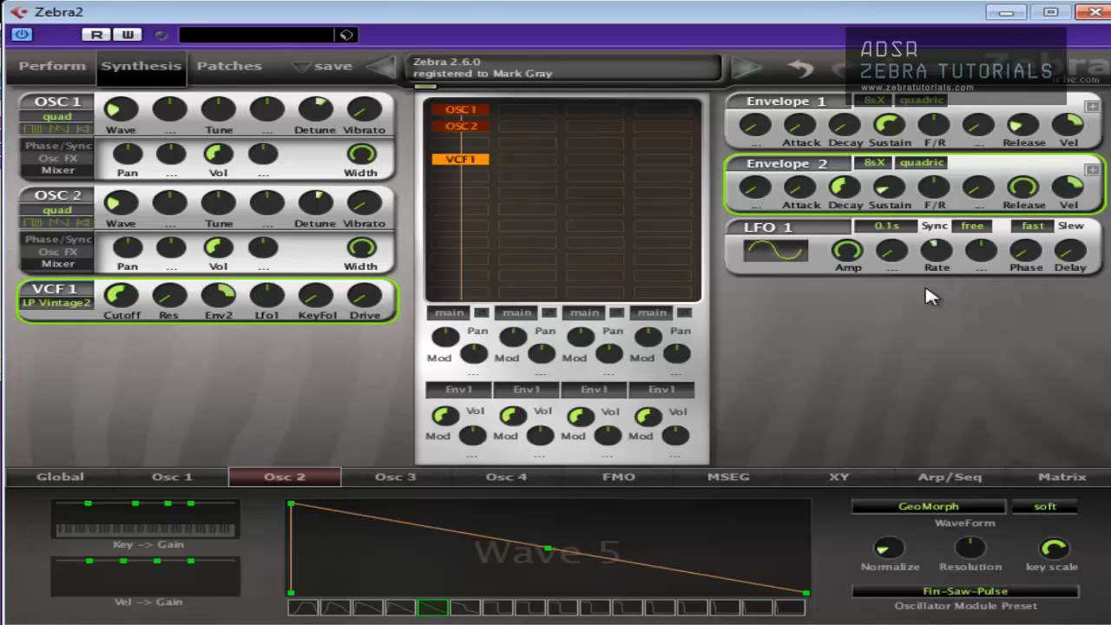
# Sync LFO 1 to a 4/1 time base with amplitude about 64 and rate near 84
pyautogui.click(886, 226)
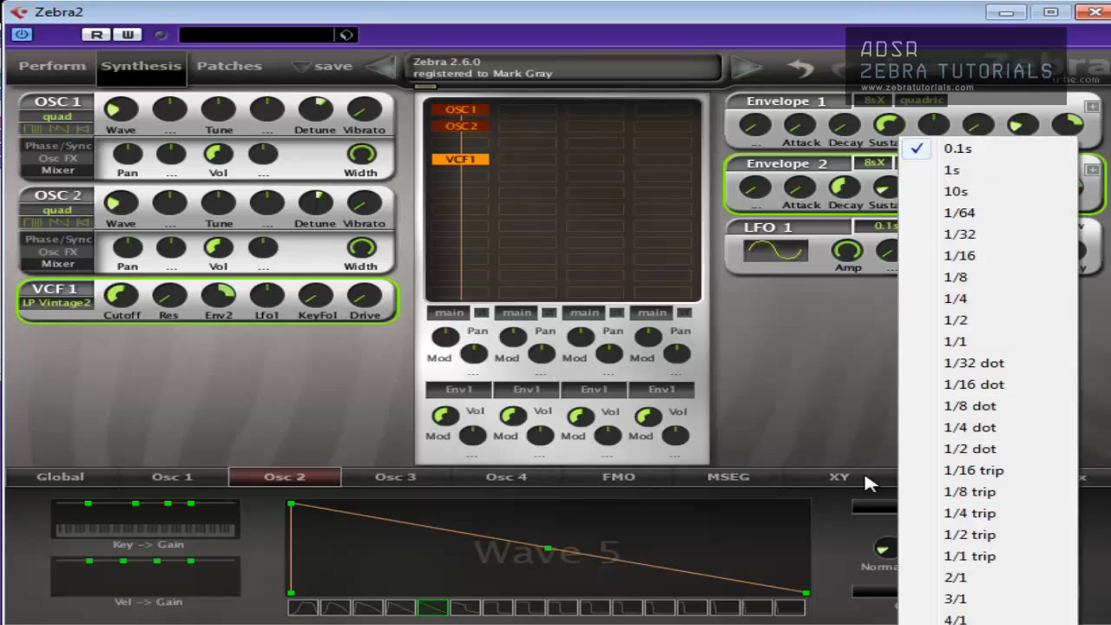
pyautogui.click(955, 618)
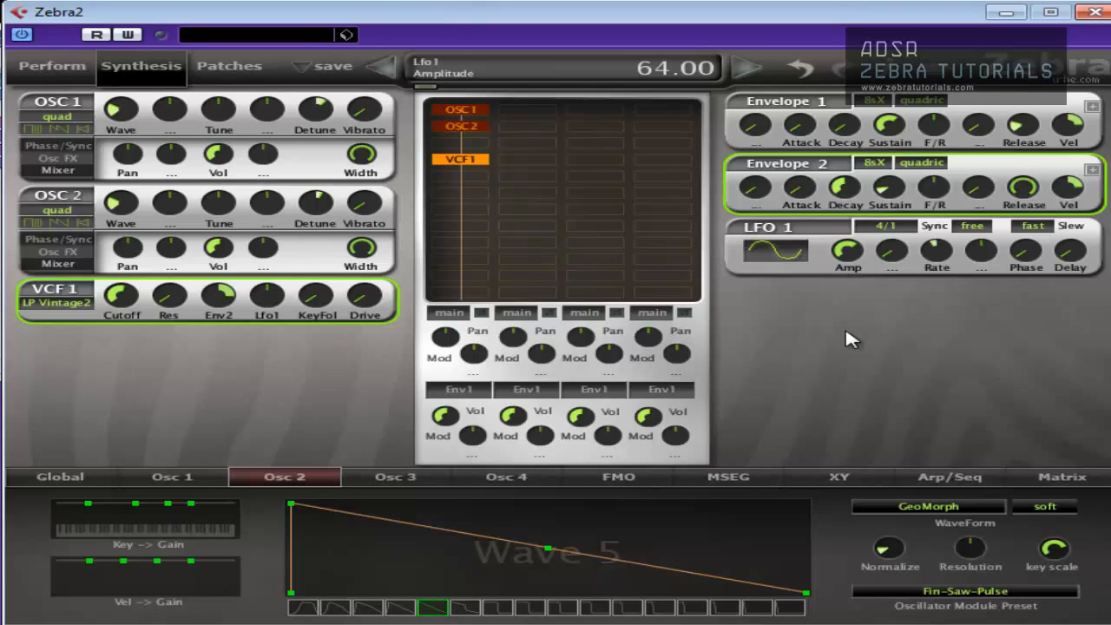
pyautogui.moveTo(267, 292); pyautogui.dragTo(268, 312)
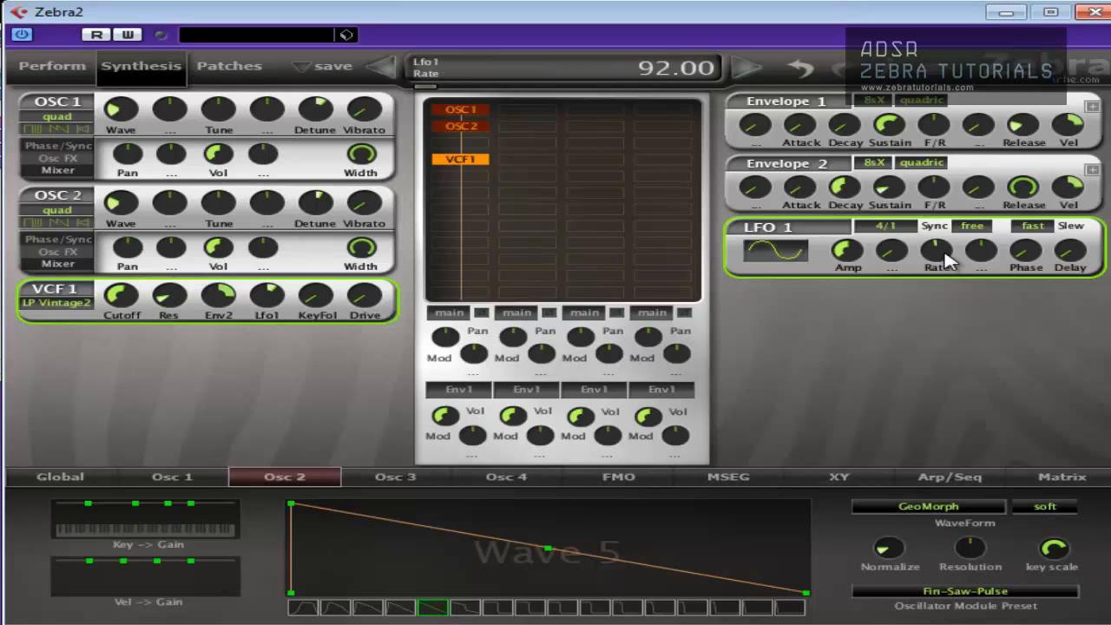
pyautogui.moveTo(939, 252); pyautogui.dragTo(939, 260)
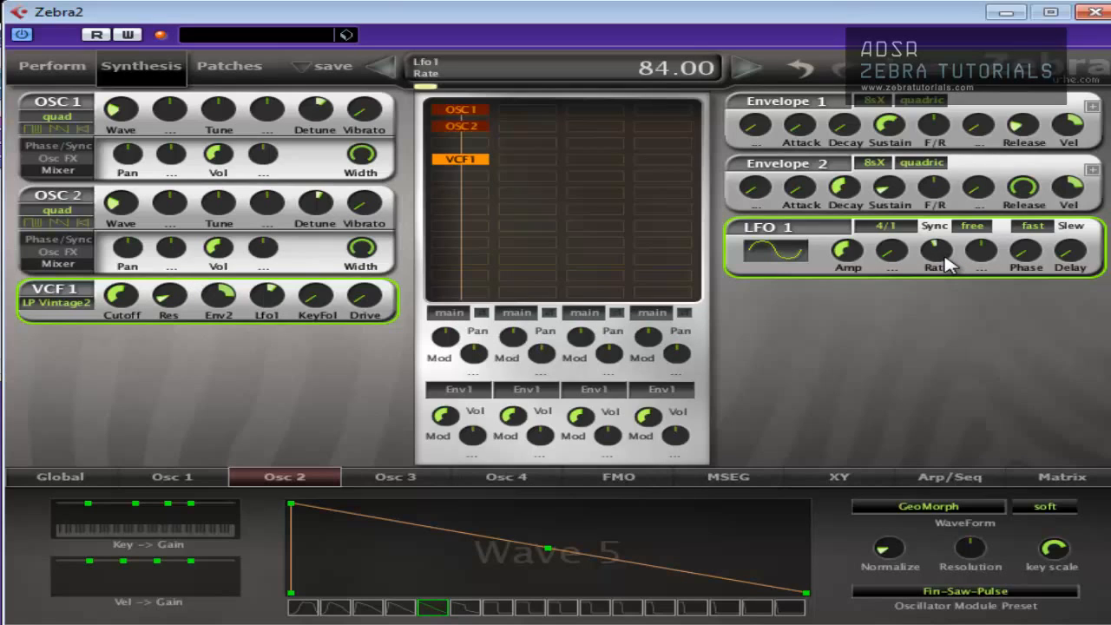
pyautogui.moveTo(936, 252); pyautogui.dragTo(935, 257)
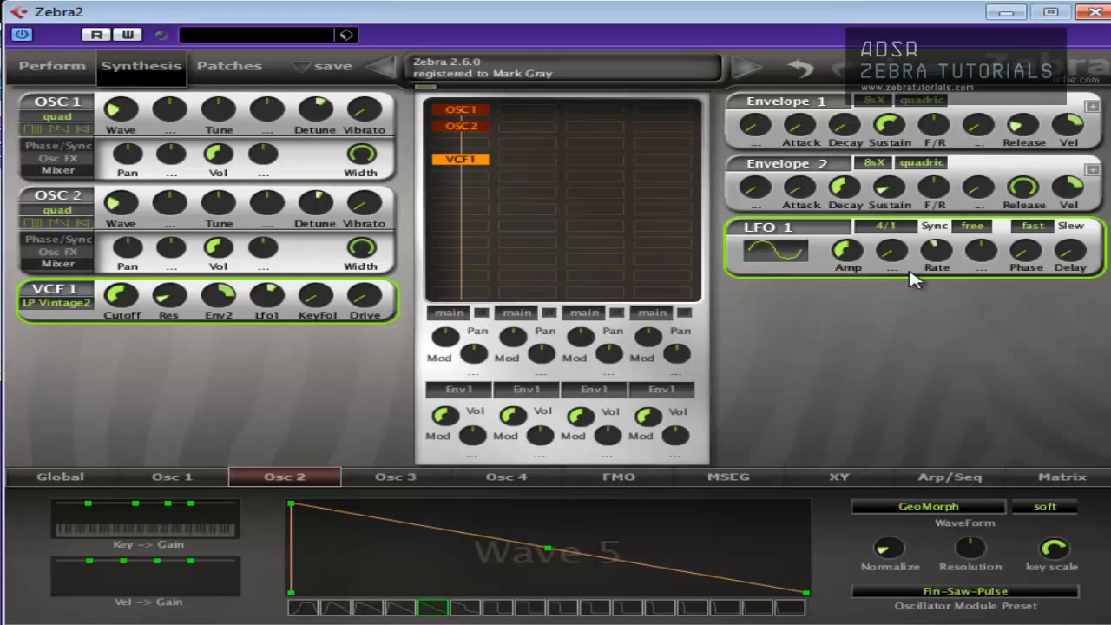
# Change LFO 1 to a 2/1 triangle with rate about 78 and set VCF1 cutoff near 56
pyautogui.click(878, 226)
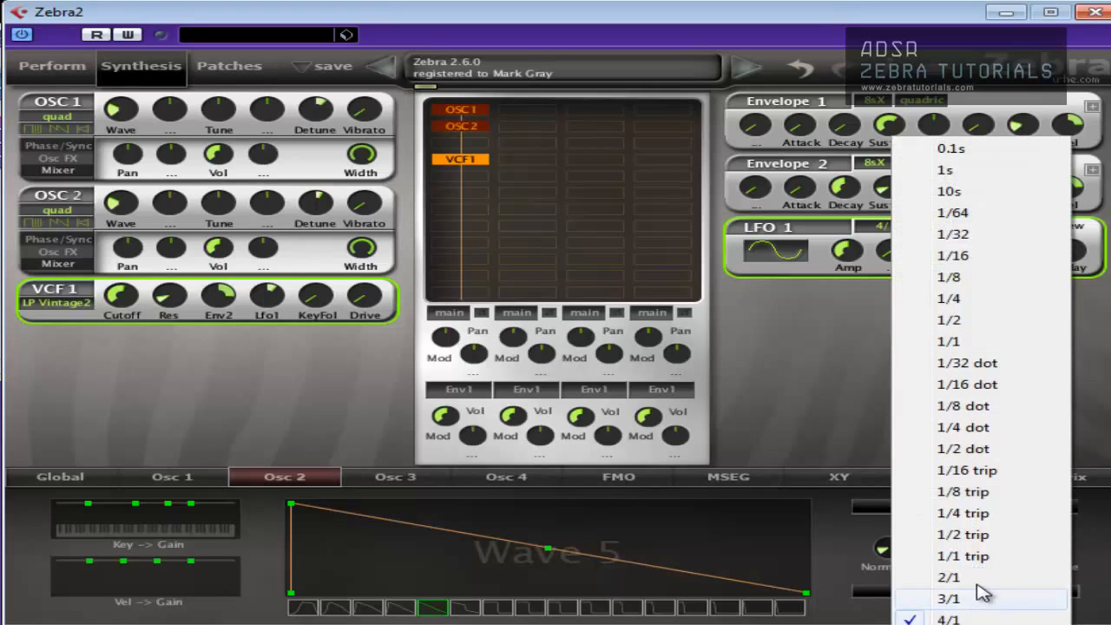
pyautogui.click(948, 576)
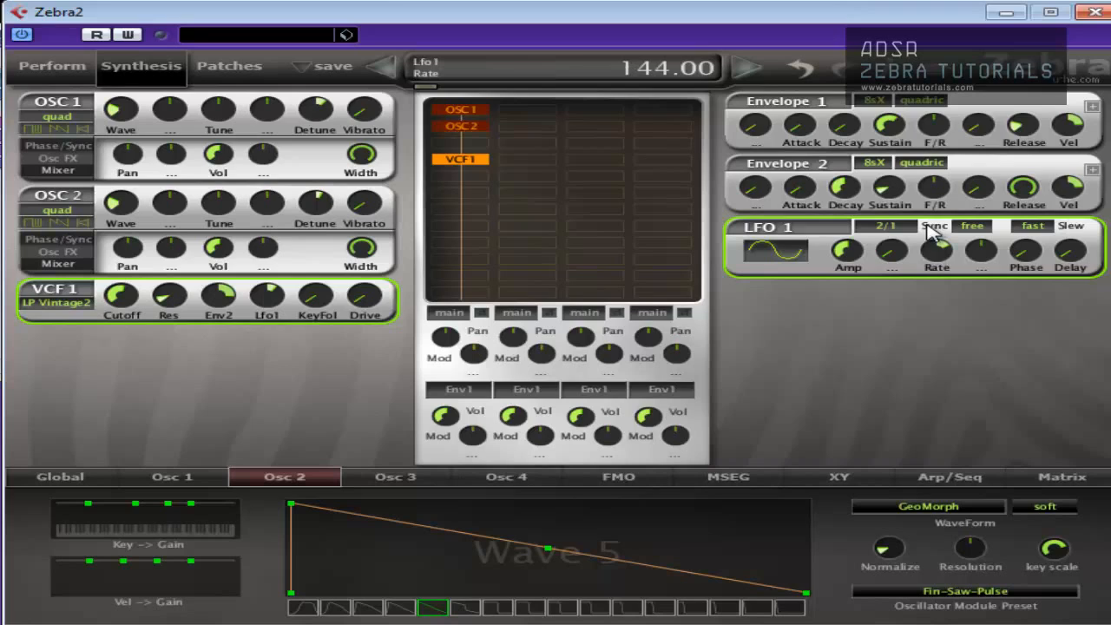
pyautogui.moveTo(931, 260)
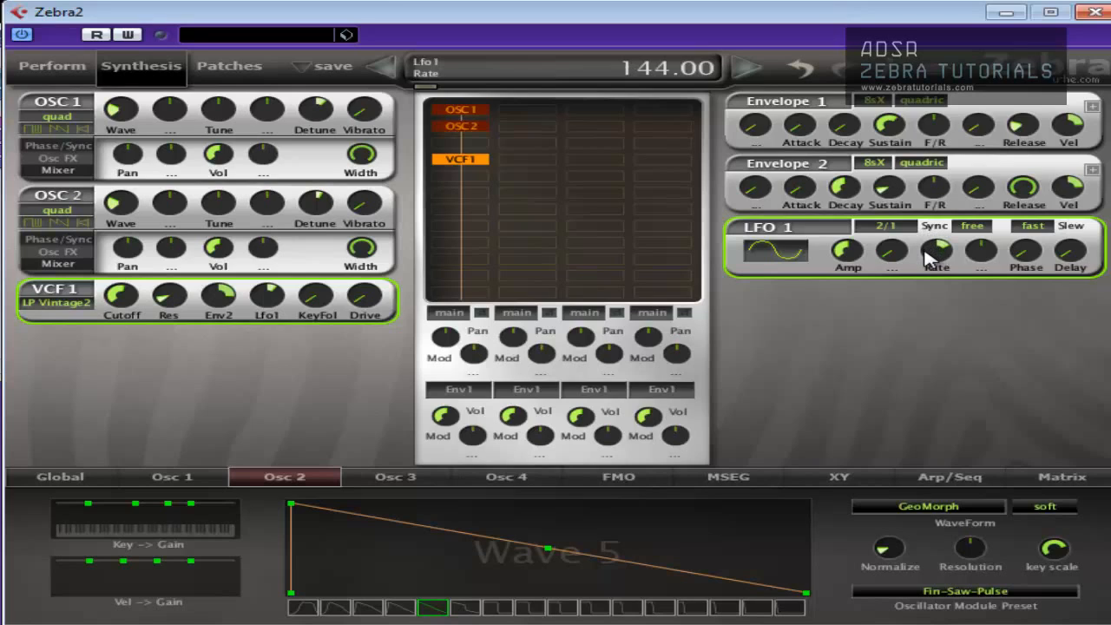
pyautogui.moveTo(936, 251); pyautogui.dragTo(936, 287)
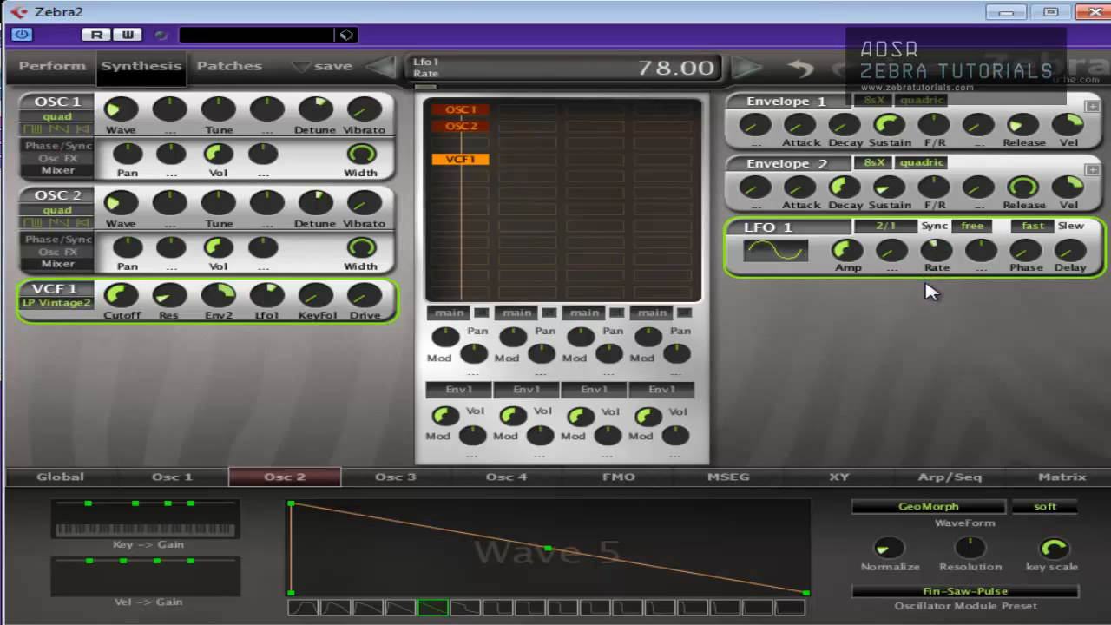
pyautogui.moveTo(912, 240)
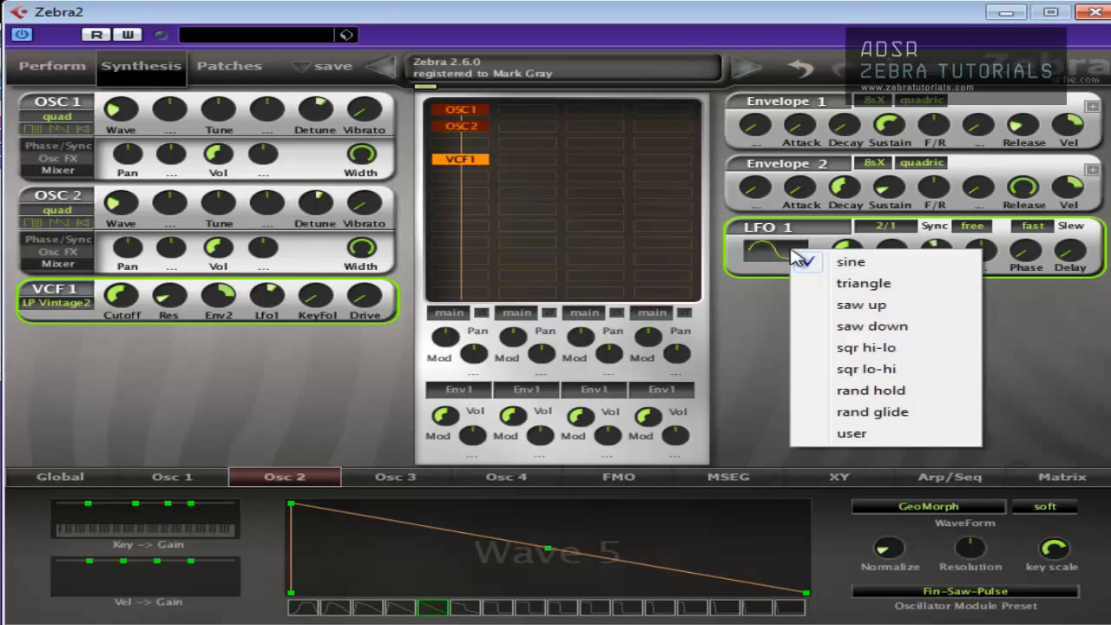
pyautogui.click(863, 283)
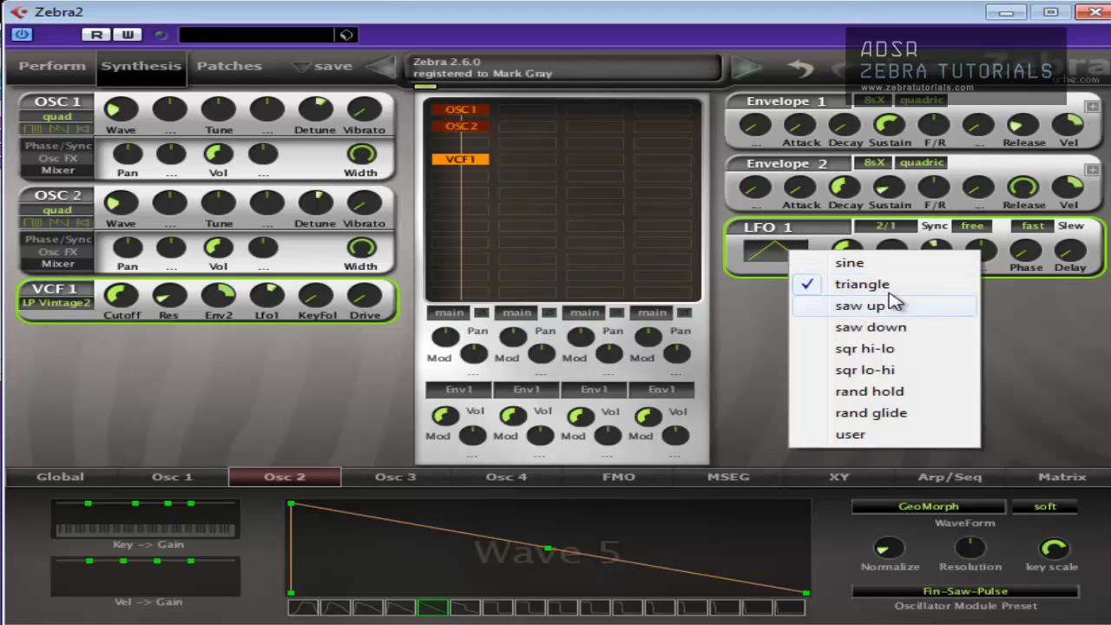
pyautogui.click(849, 262)
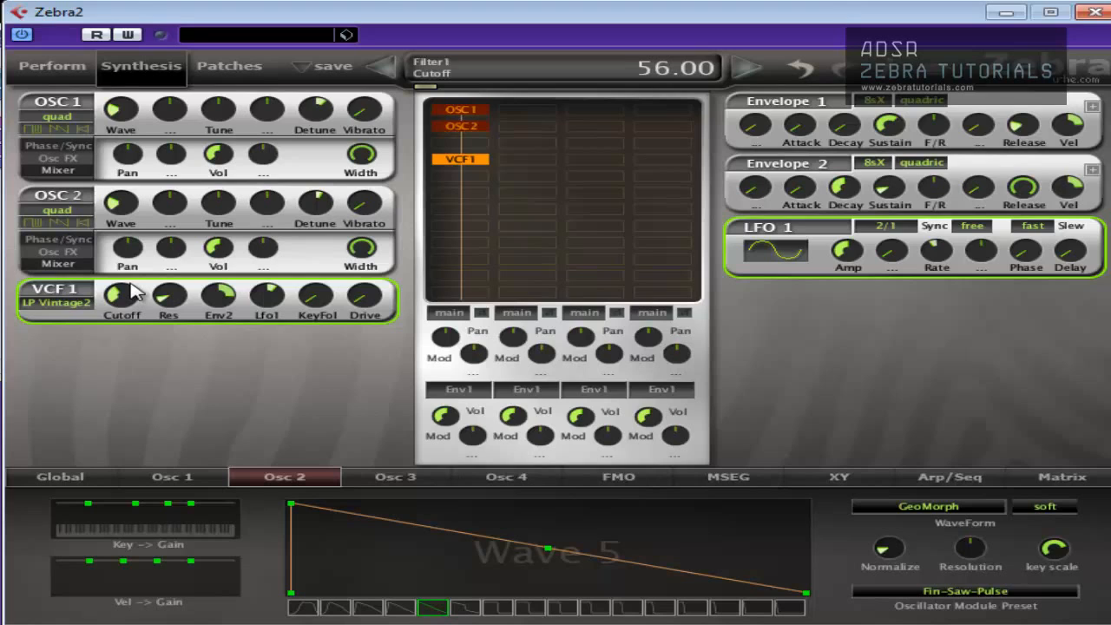
# Switch the filter to LP Xcite with resonance about 13.5 and cutoff around 31
pyautogui.click(56, 302)
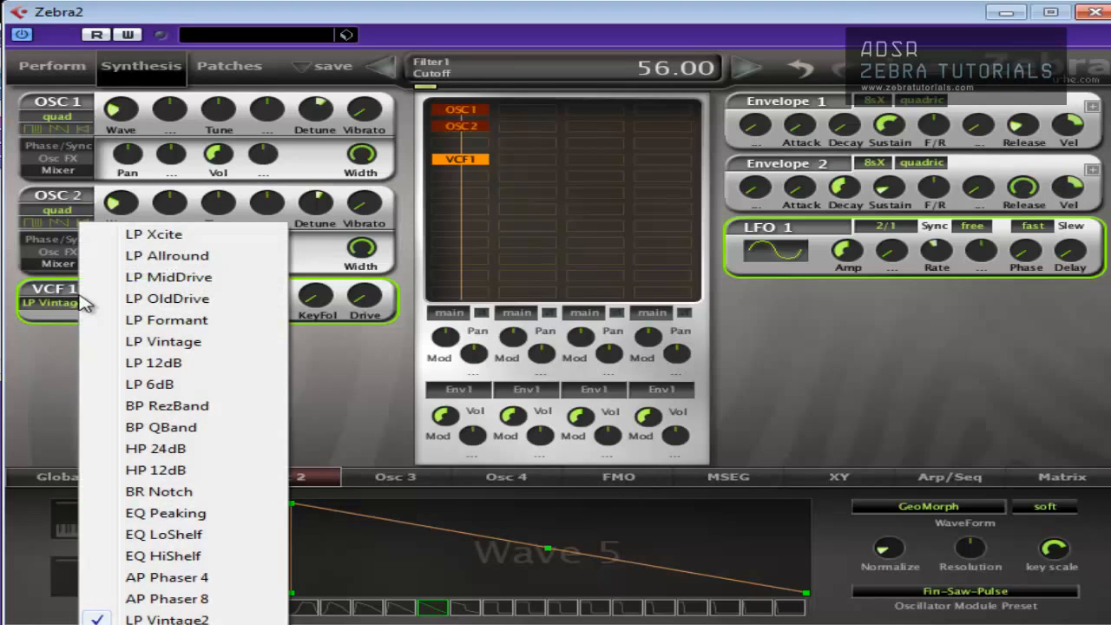
pyautogui.click(153, 233)
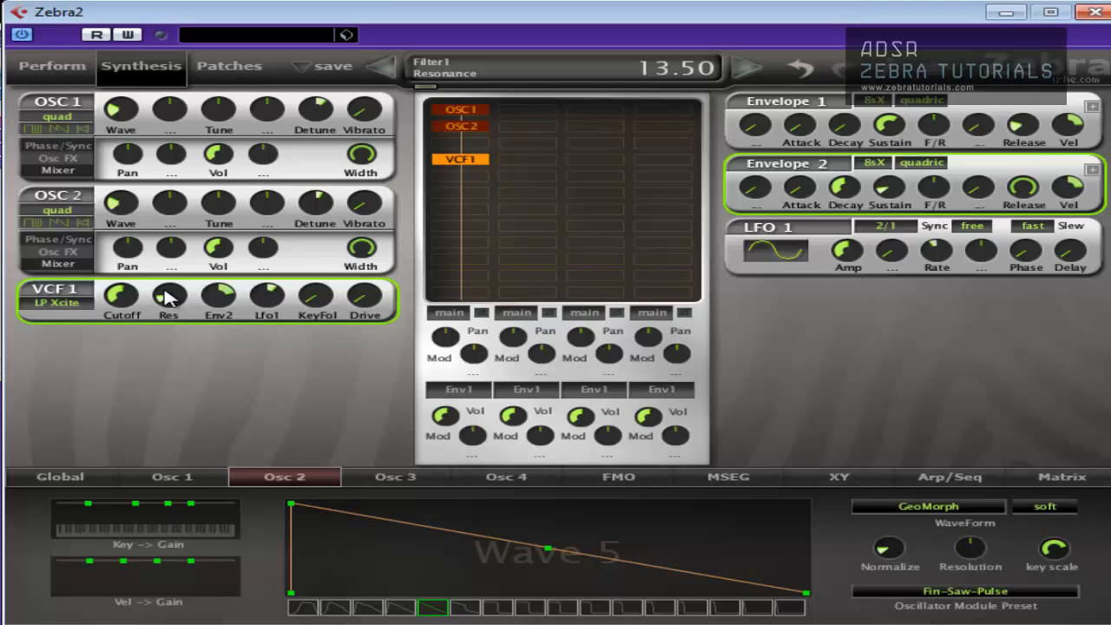
pyautogui.moveTo(165, 299)
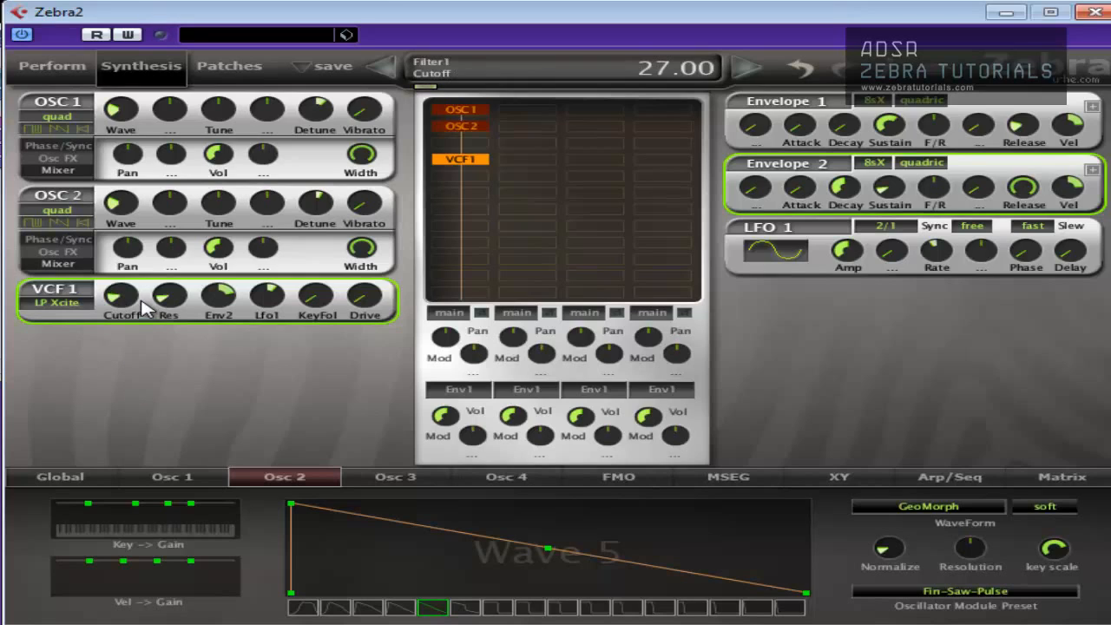
pyautogui.moveTo(121, 299); pyautogui.dragTo(118, 292)
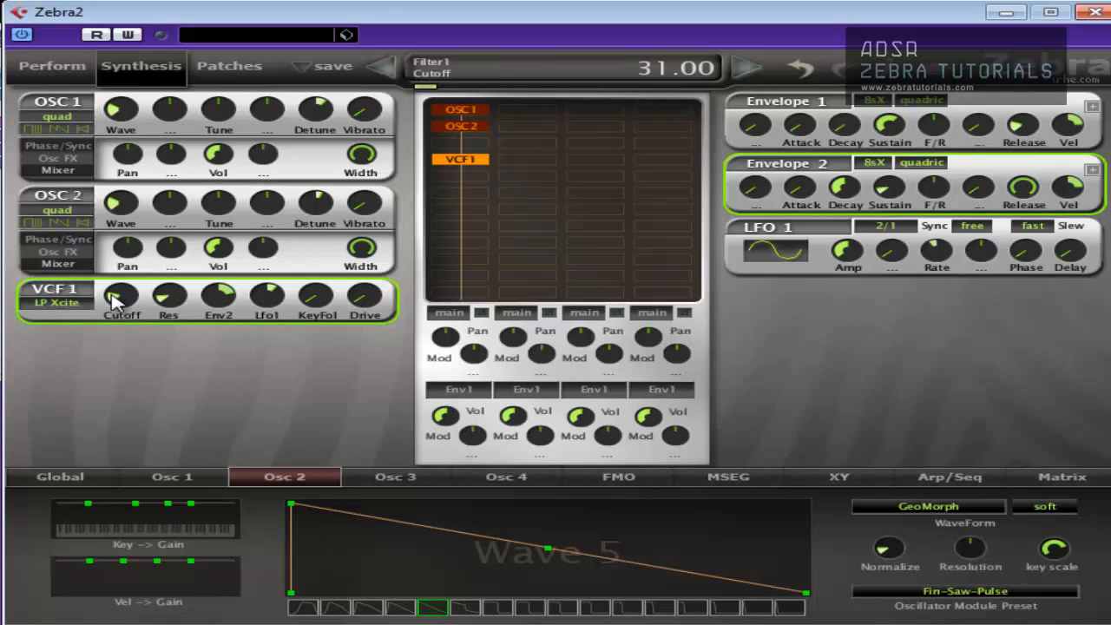
pyautogui.moveTo(170, 299)
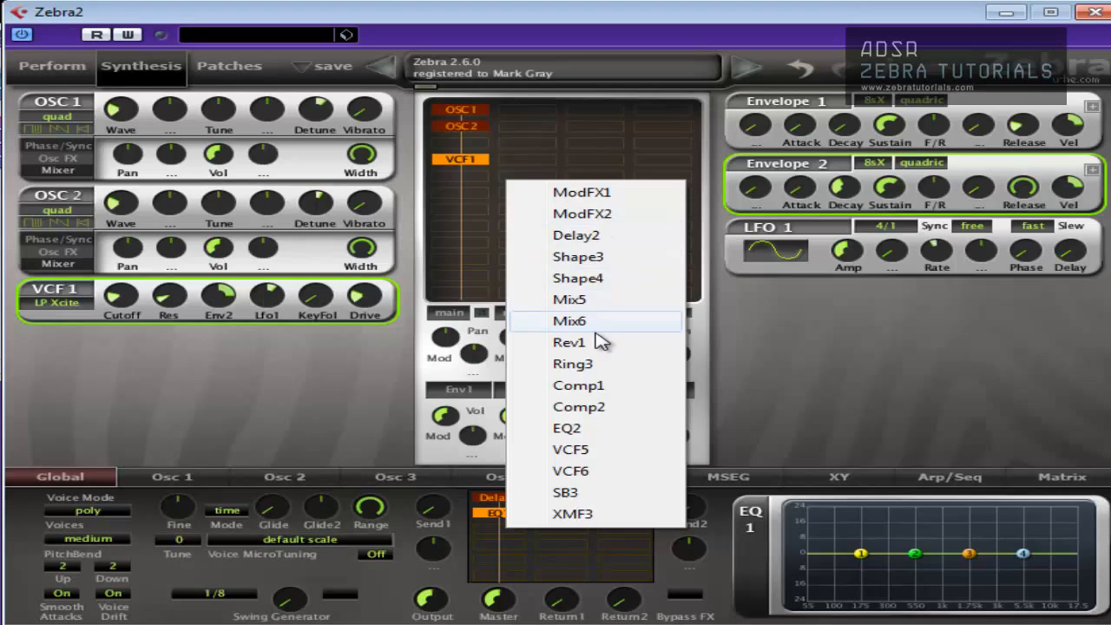
# Insert Delay1 in the effects grid with sync times of 1/4 dot and 1/8 dot
pyautogui.click(570, 340)
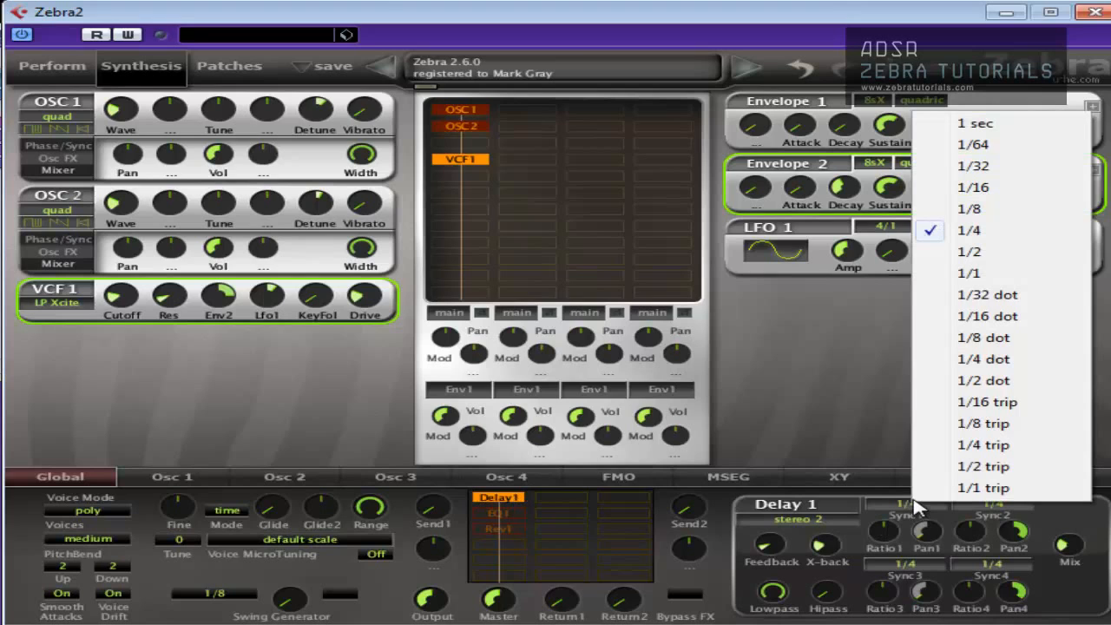
pyautogui.click(837, 476)
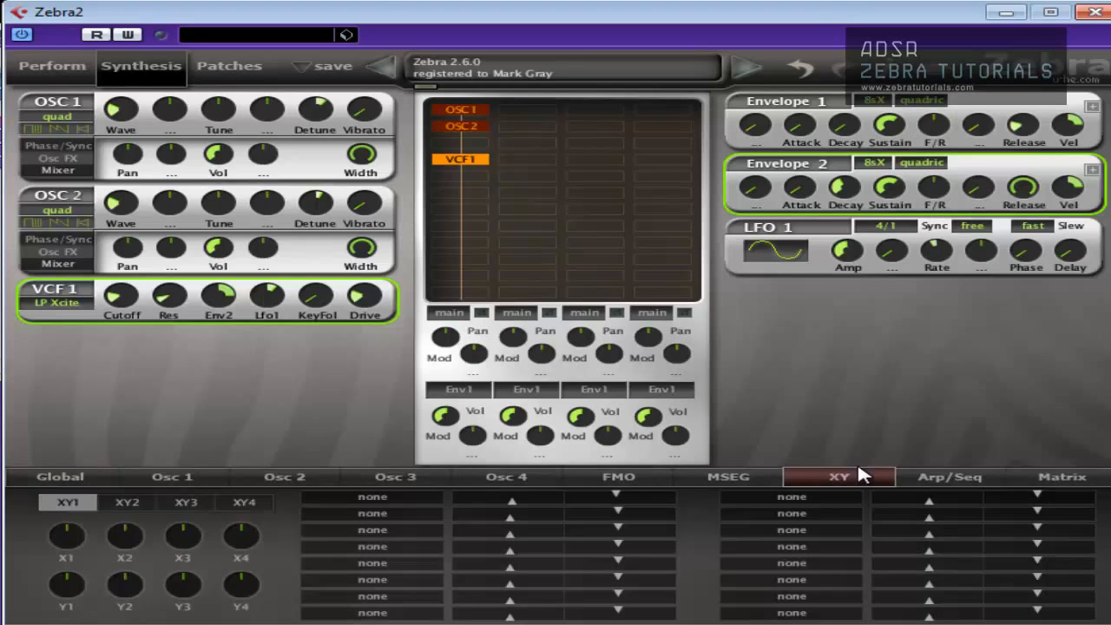
pyautogui.click(59, 476)
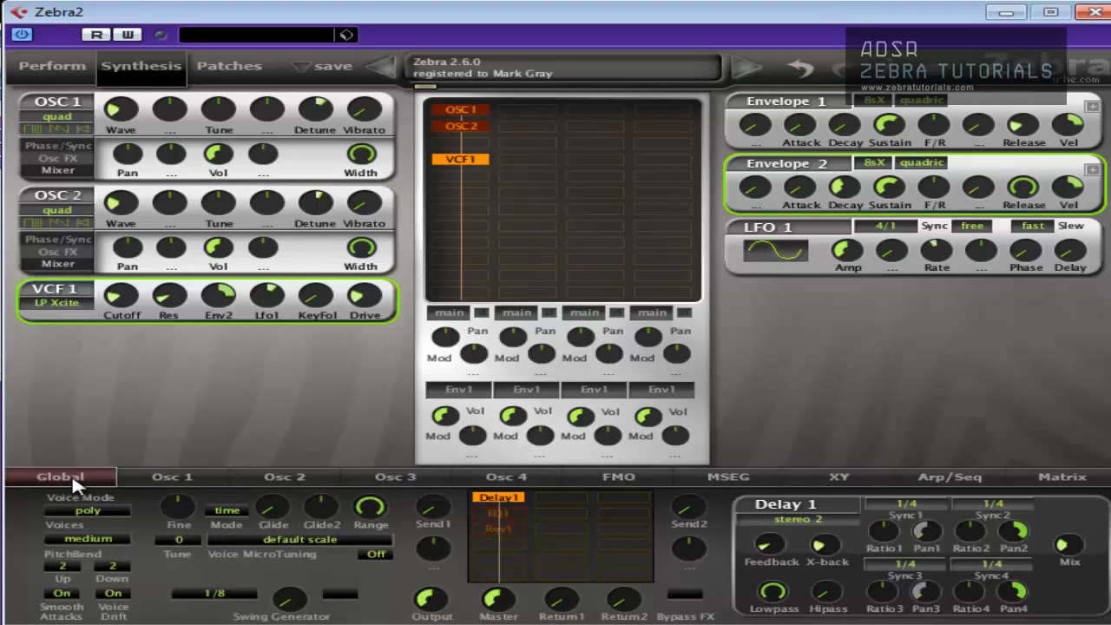
pyautogui.click(885, 225)
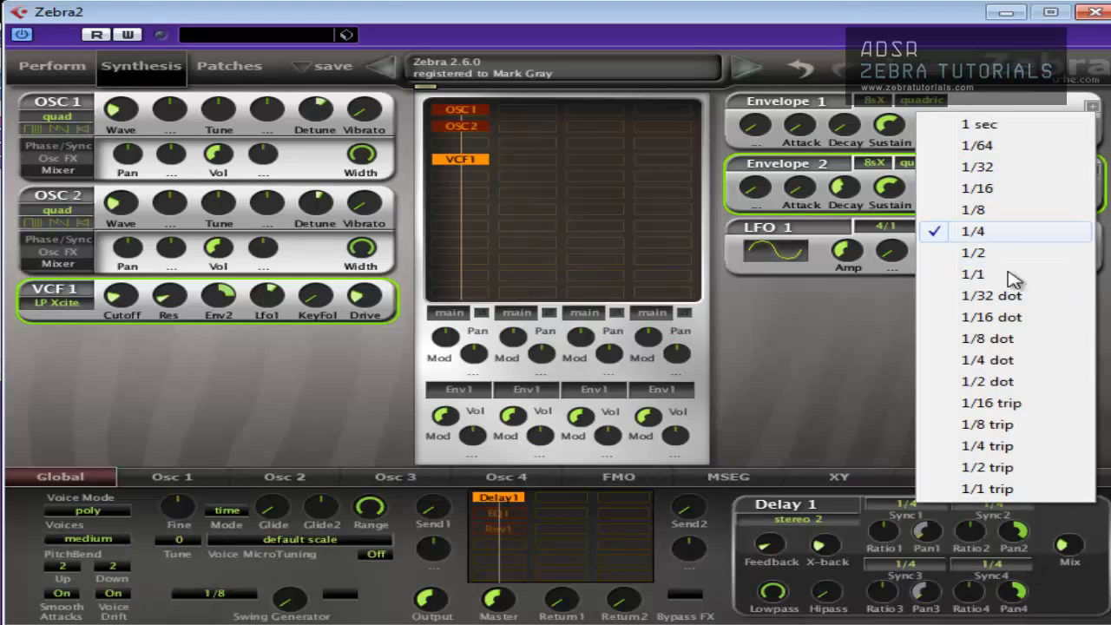
pyautogui.click(987, 359)
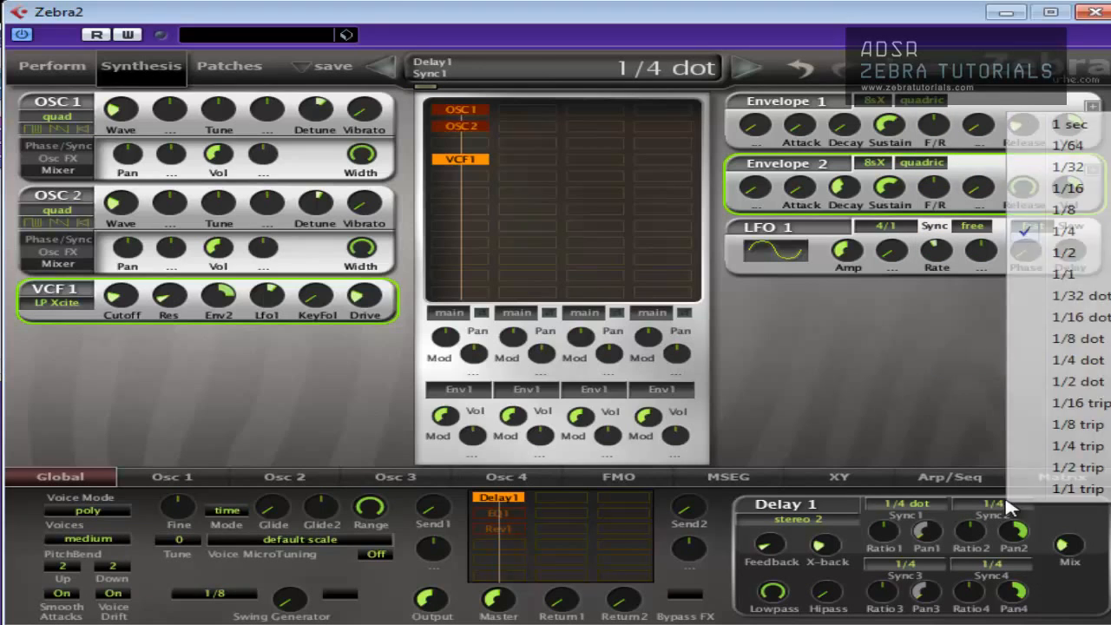
pyautogui.click(1080, 337)
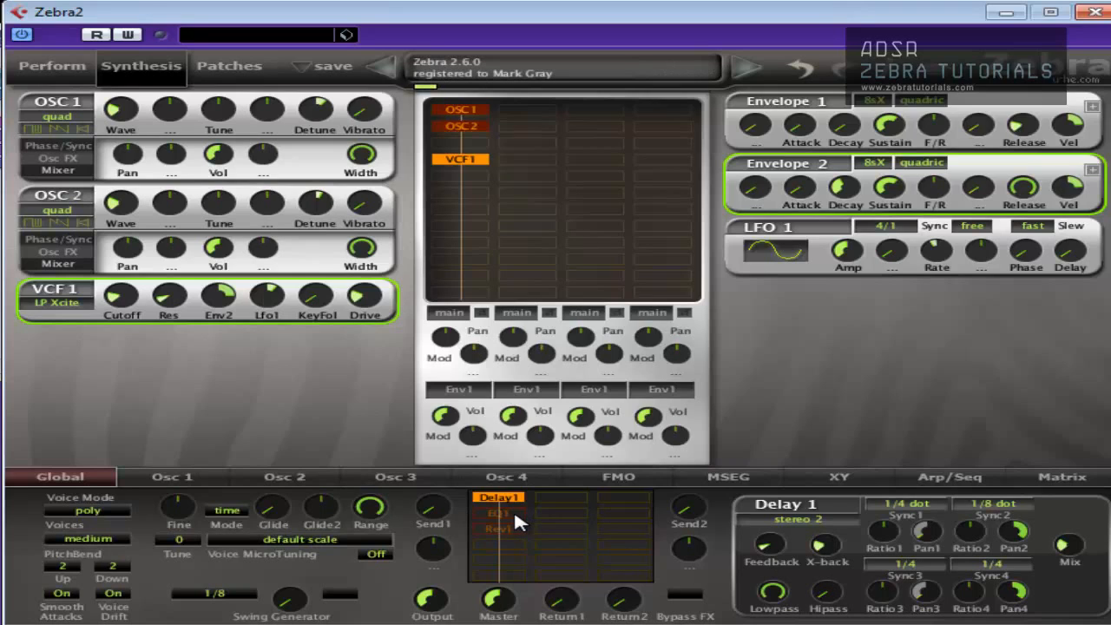
# Insert EQ1 after the delay and reshape its curve by moving a band point
pyautogui.click(500, 514)
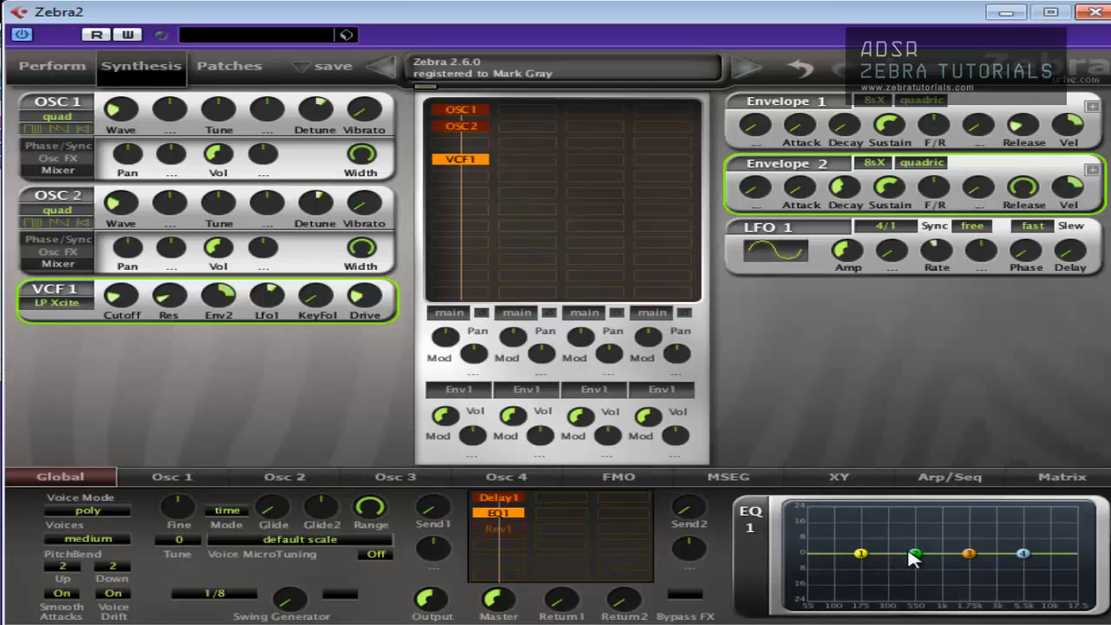
pyautogui.moveTo(913, 556); pyautogui.dragTo(918, 540)
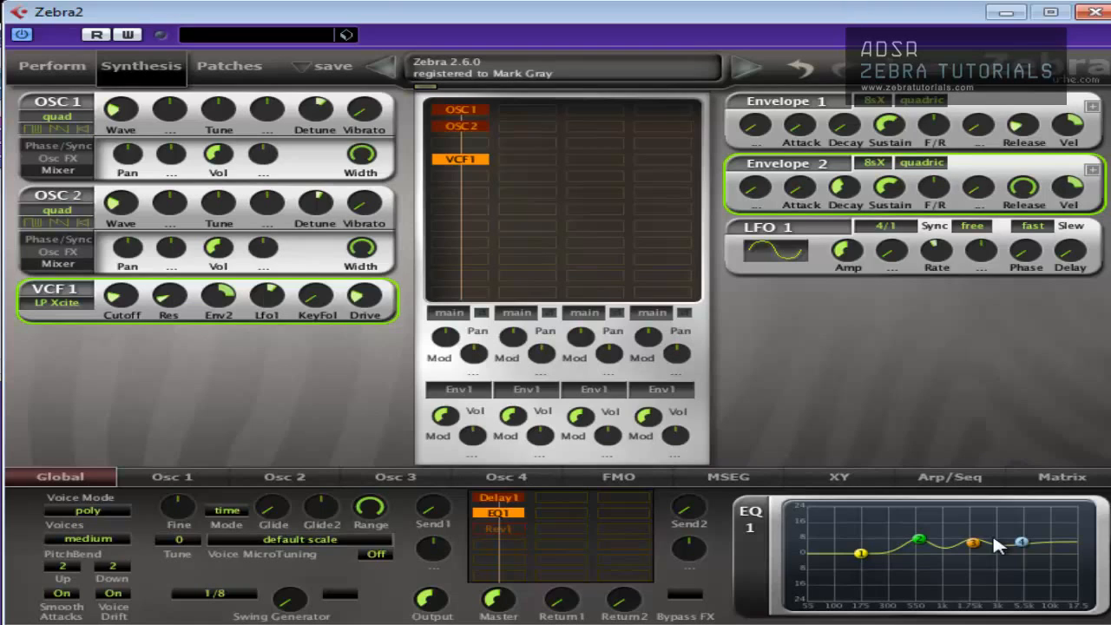
pyautogui.moveTo(1004, 286)
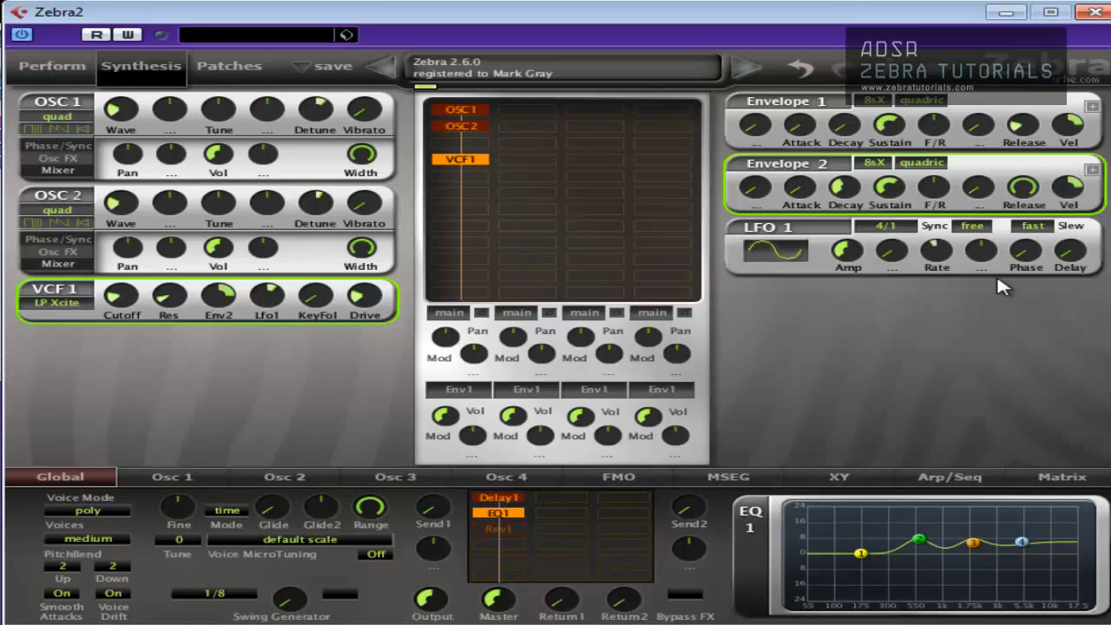
pyautogui.moveTo(986, 330)
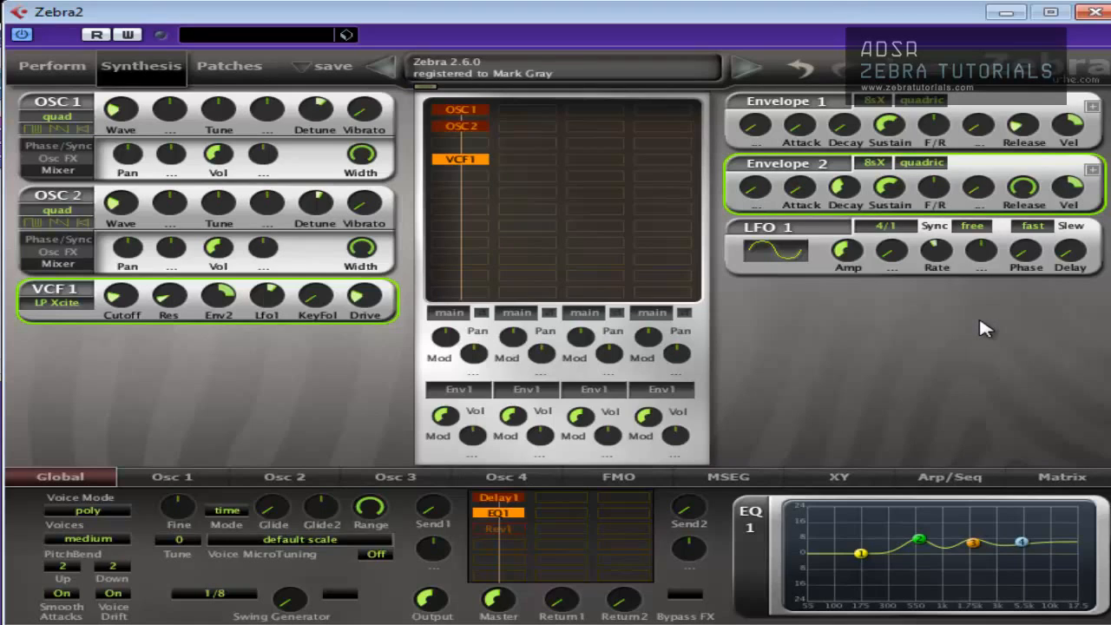
pyautogui.moveTo(796, 153)
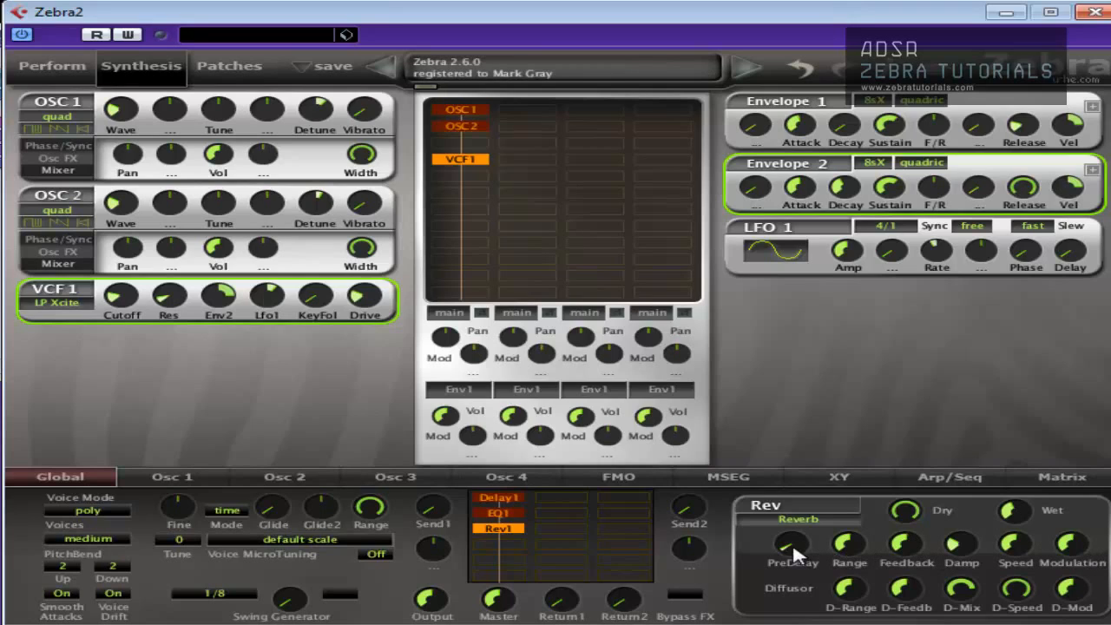
pyautogui.moveTo(920, 556)
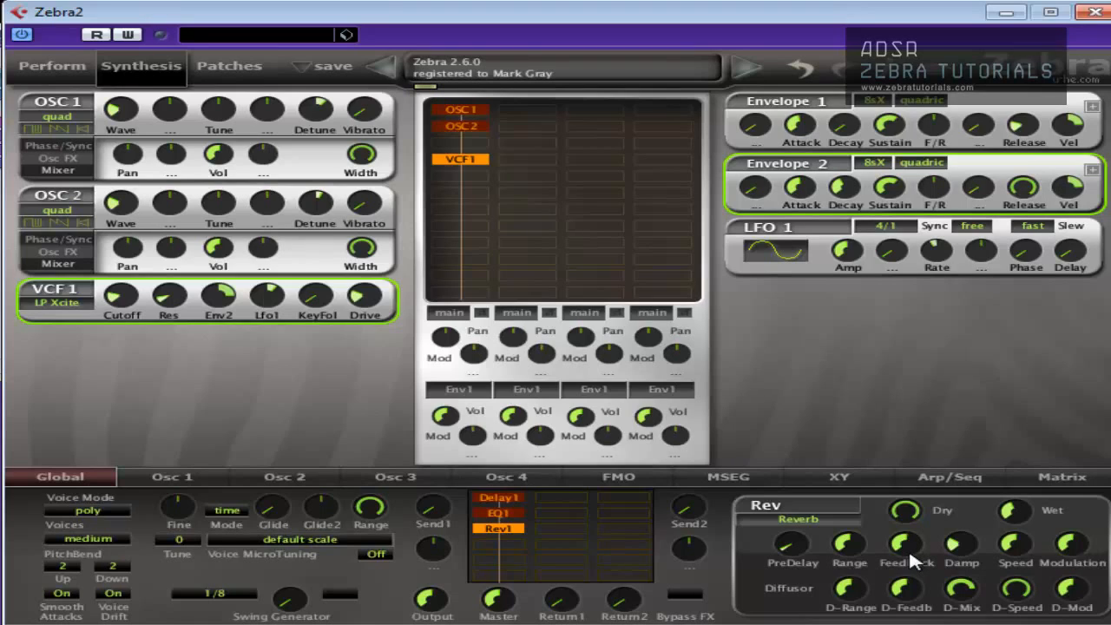
pyautogui.moveTo(941, 527)
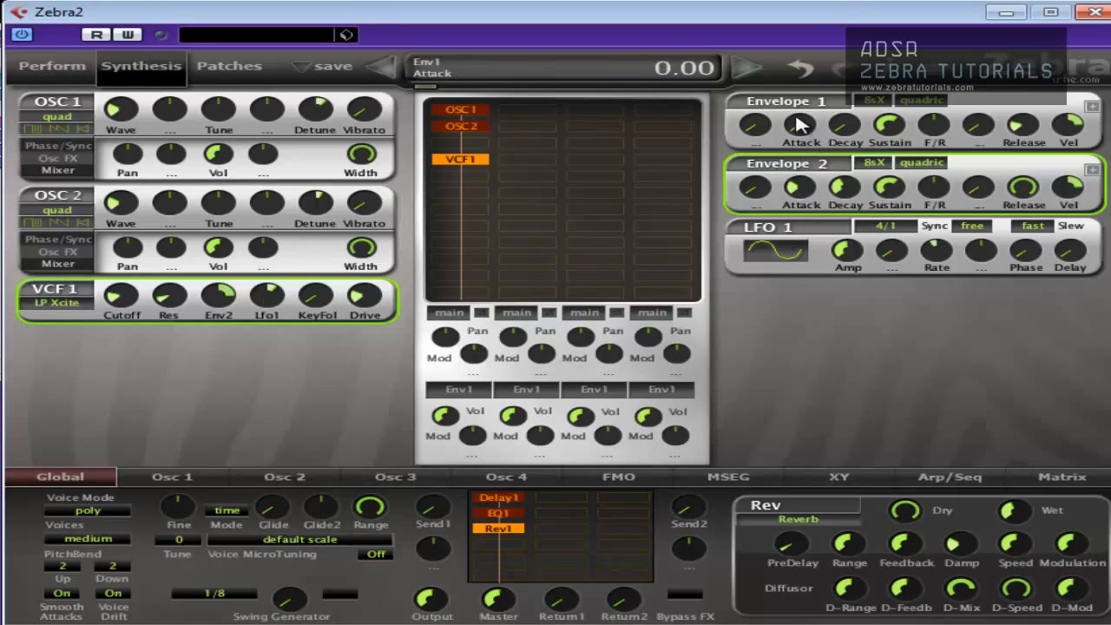
# Set envelope 1 attack to 0.00 and envelope 2 sustain to about 61.50
pyautogui.moveTo(795, 125); pyautogui.dragTo(795, 113)
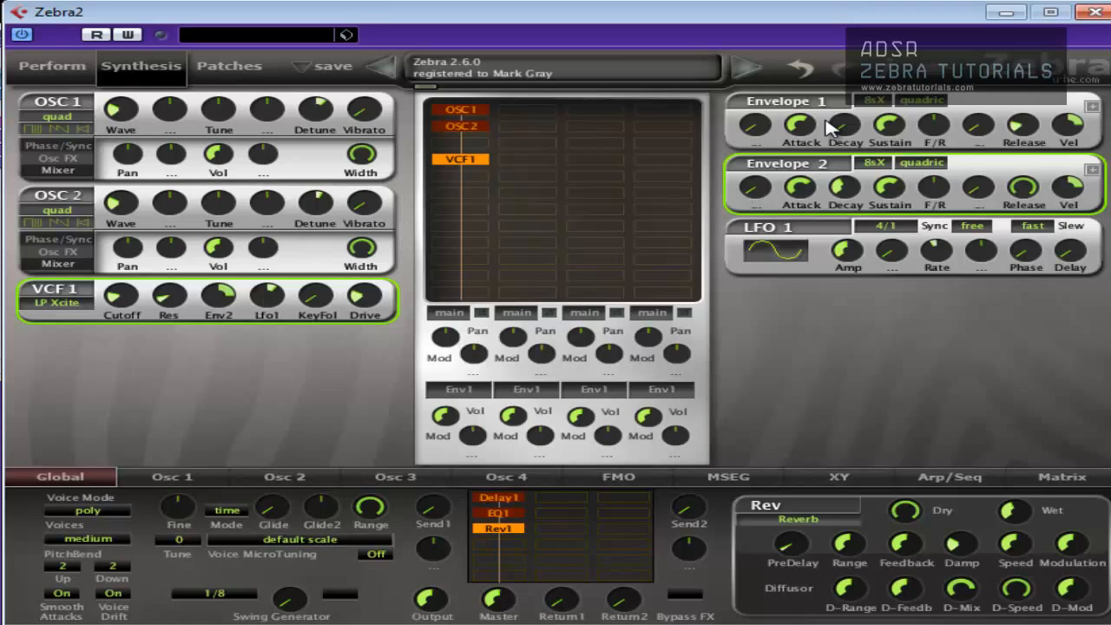
pyautogui.moveTo(889, 193)
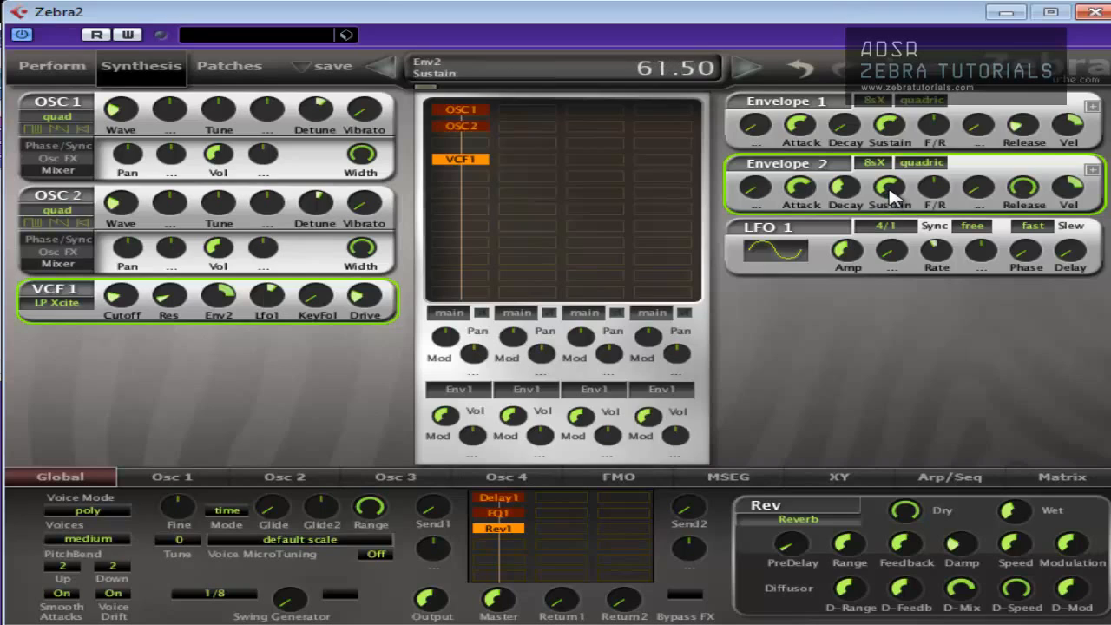
pyautogui.moveTo(889, 188); pyautogui.dragTo(800, 190)
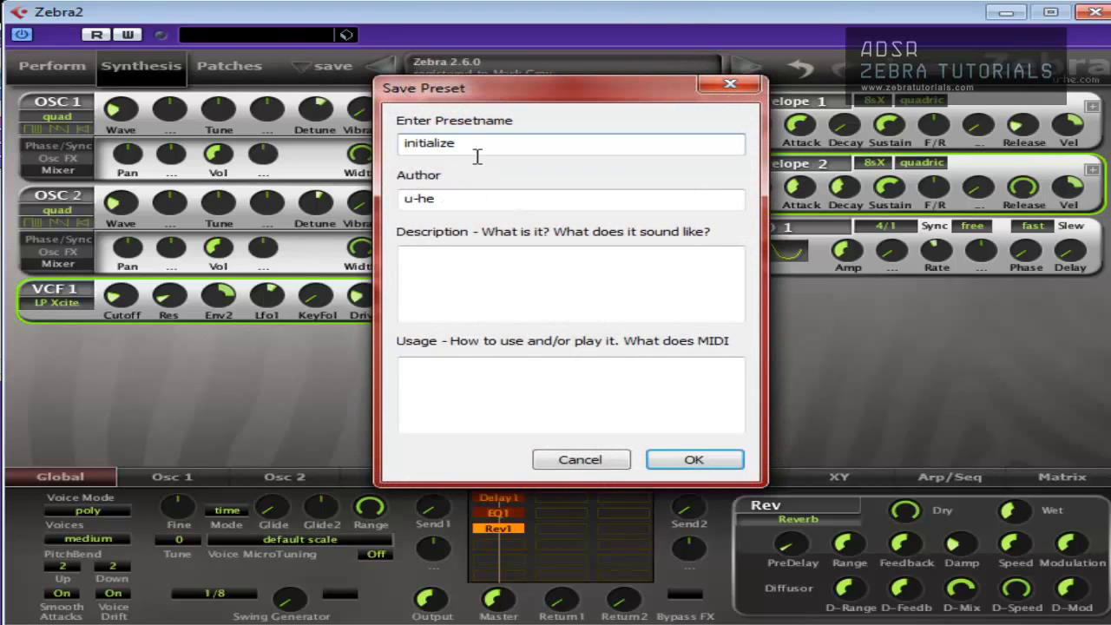
# Name the preset 'Pad Template' with author MNG, choose the user folder and confirm the save
pyautogui.write('Pad Template')
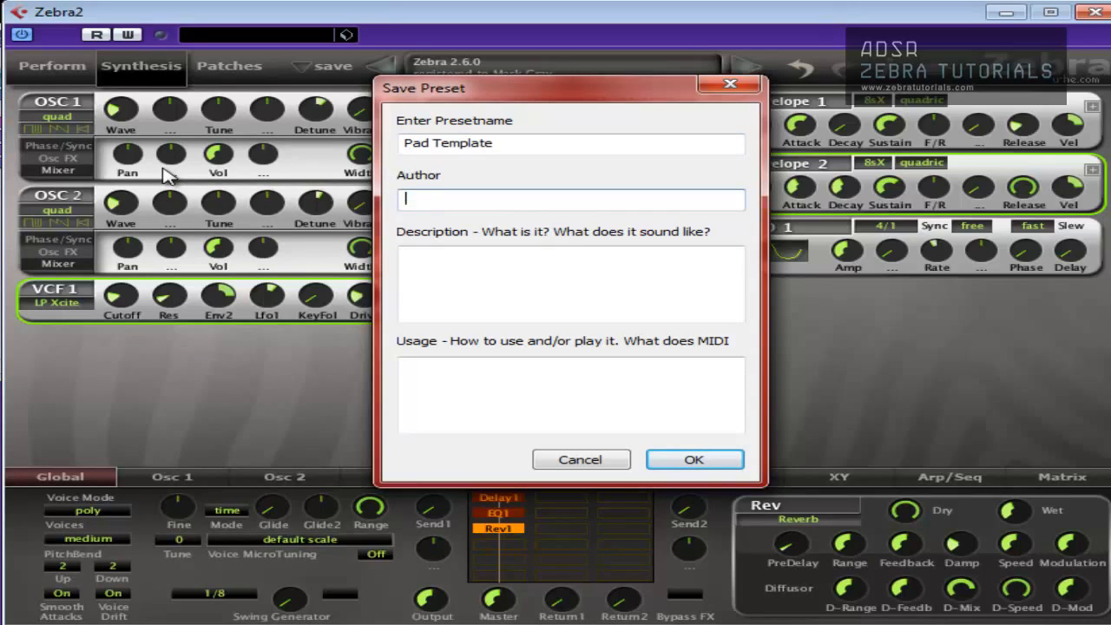
pyautogui.write('MNG')
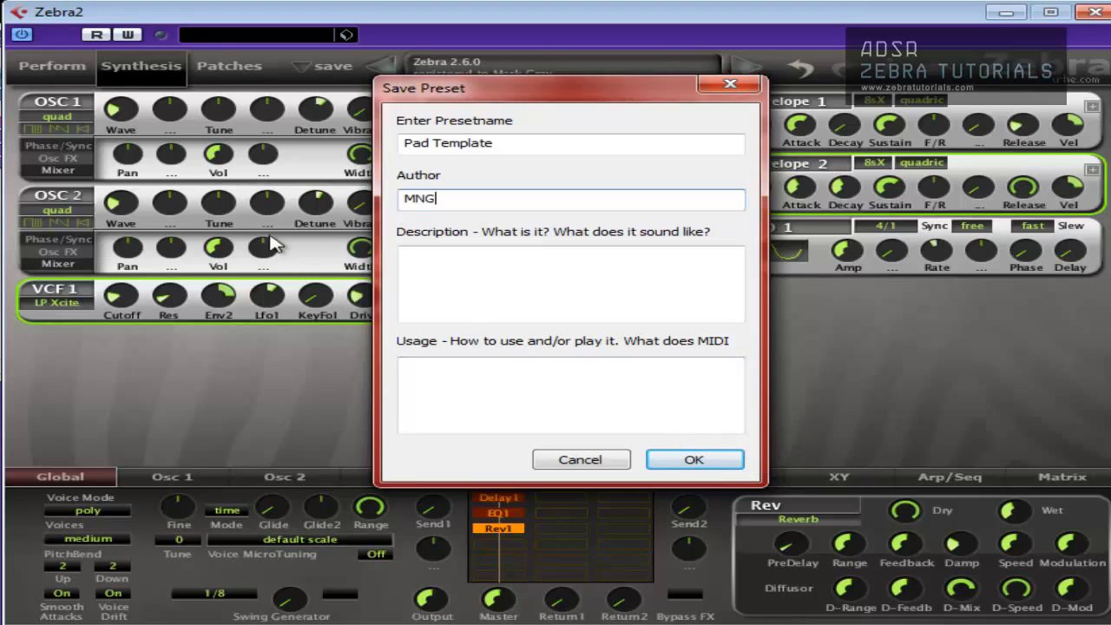
pyautogui.click(229, 66)
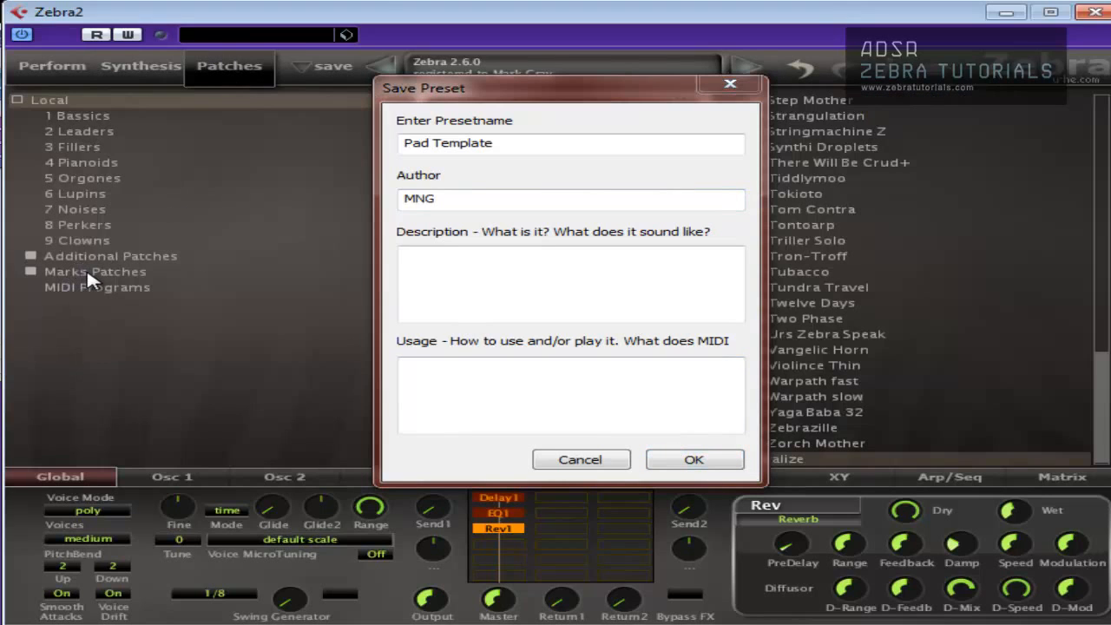
pyautogui.click(695, 458)
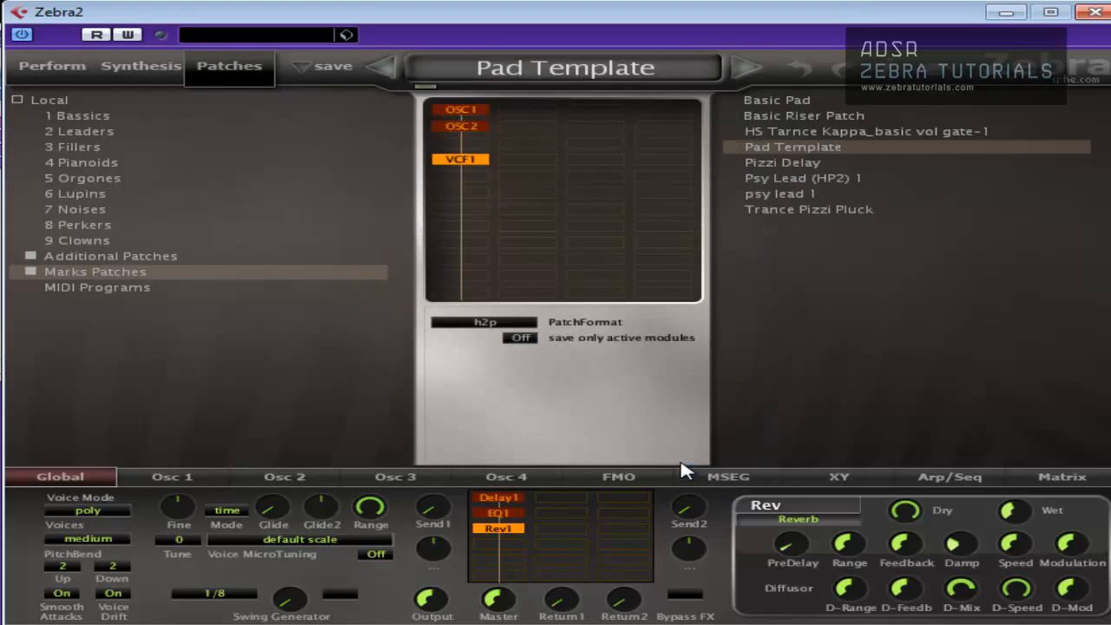